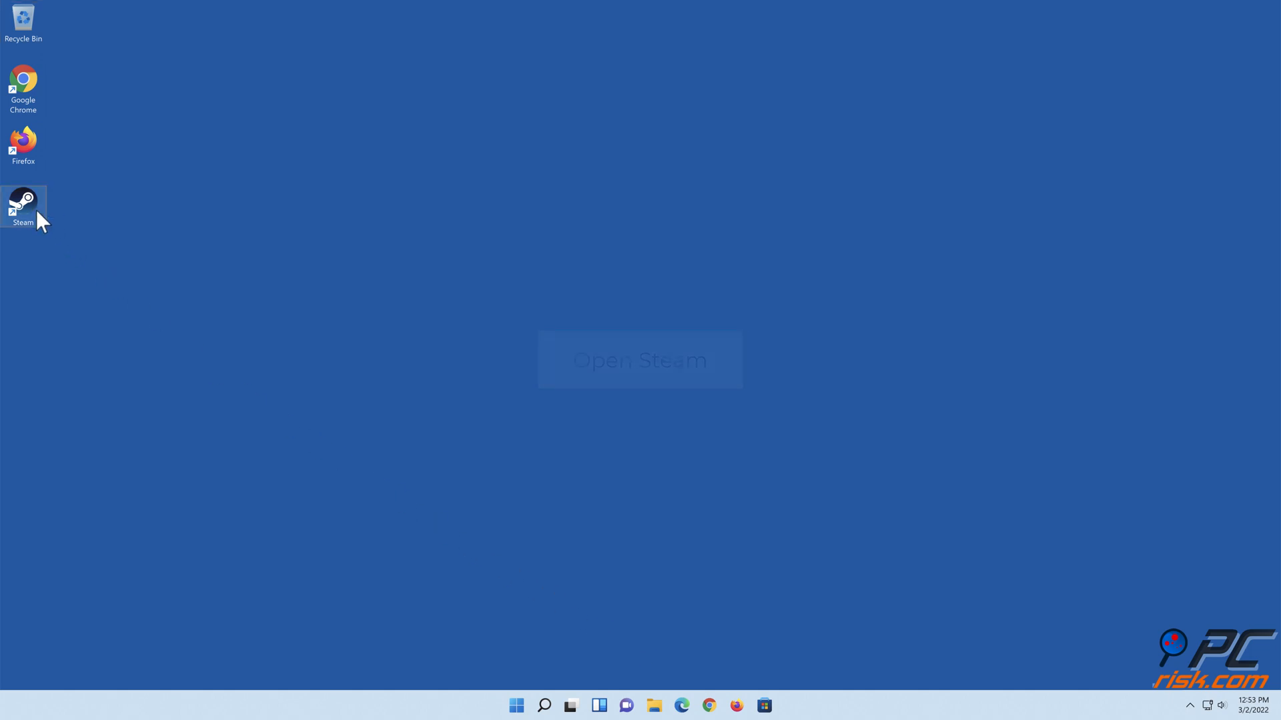
# Launch Steam from the desktop and exit it again via Steam > Exit
pyautogui.doubleClick(22, 202)
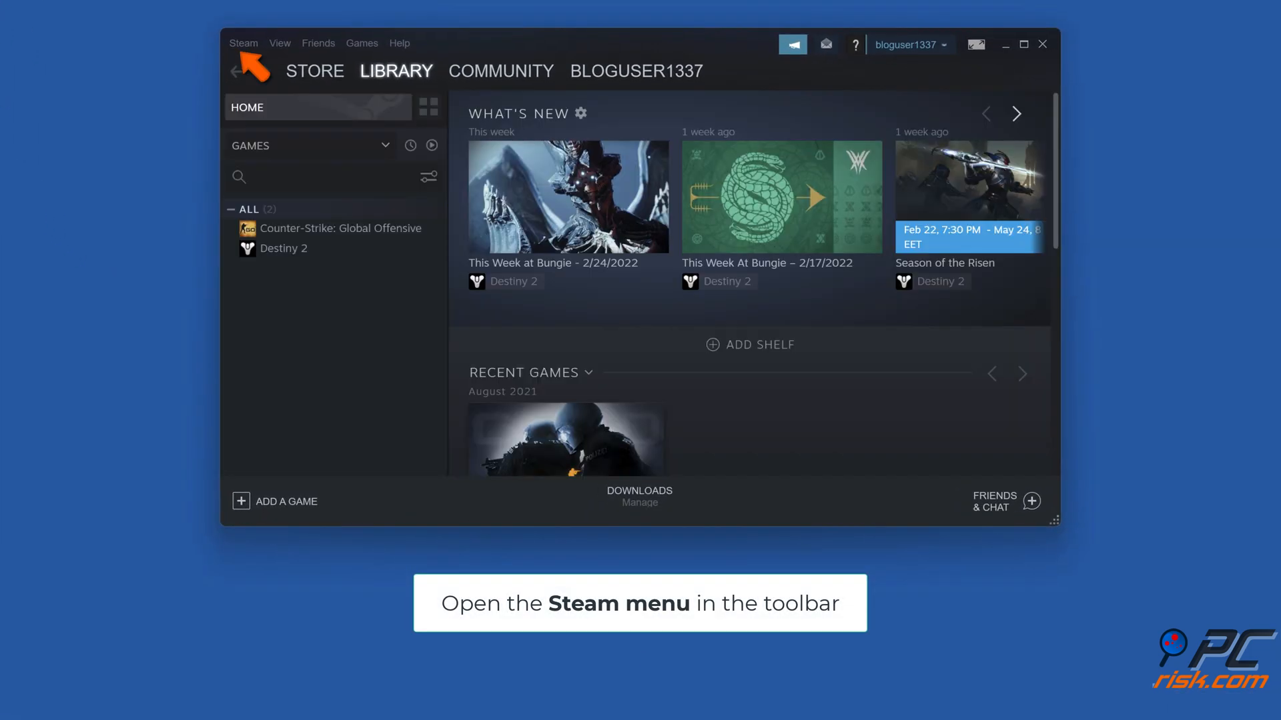
pyautogui.click(243, 42)
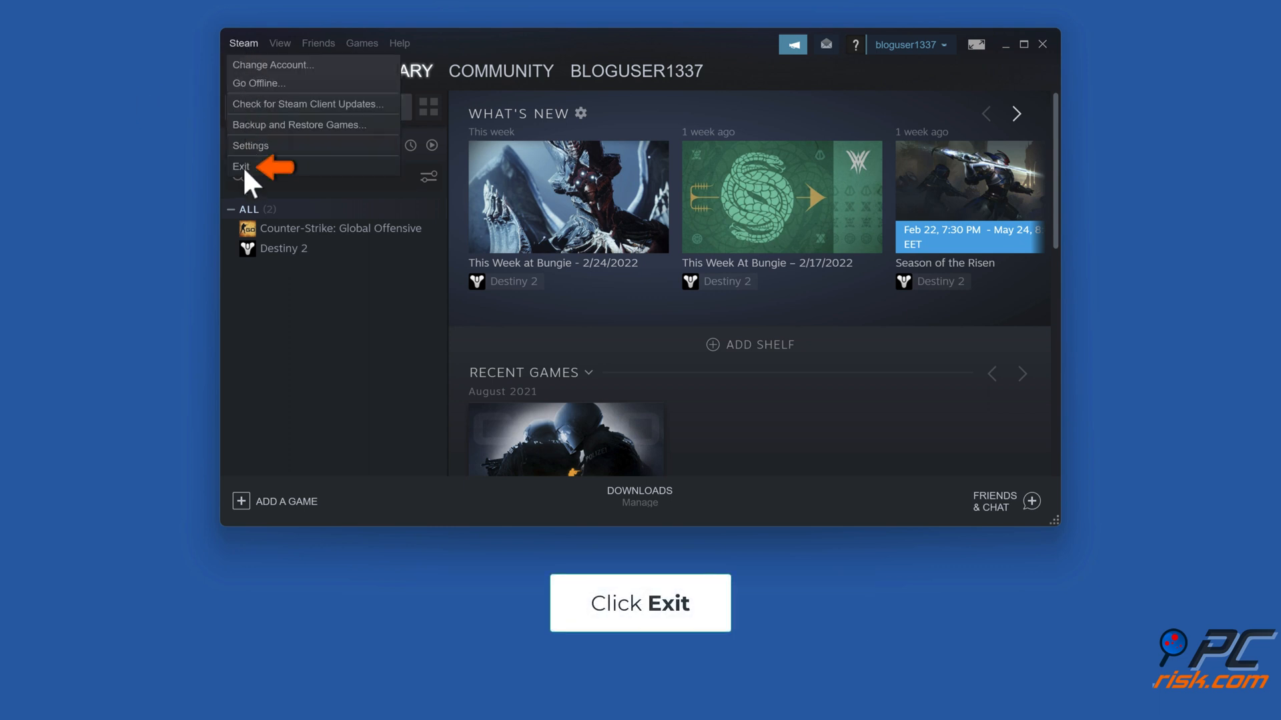
pyautogui.click(240, 167)
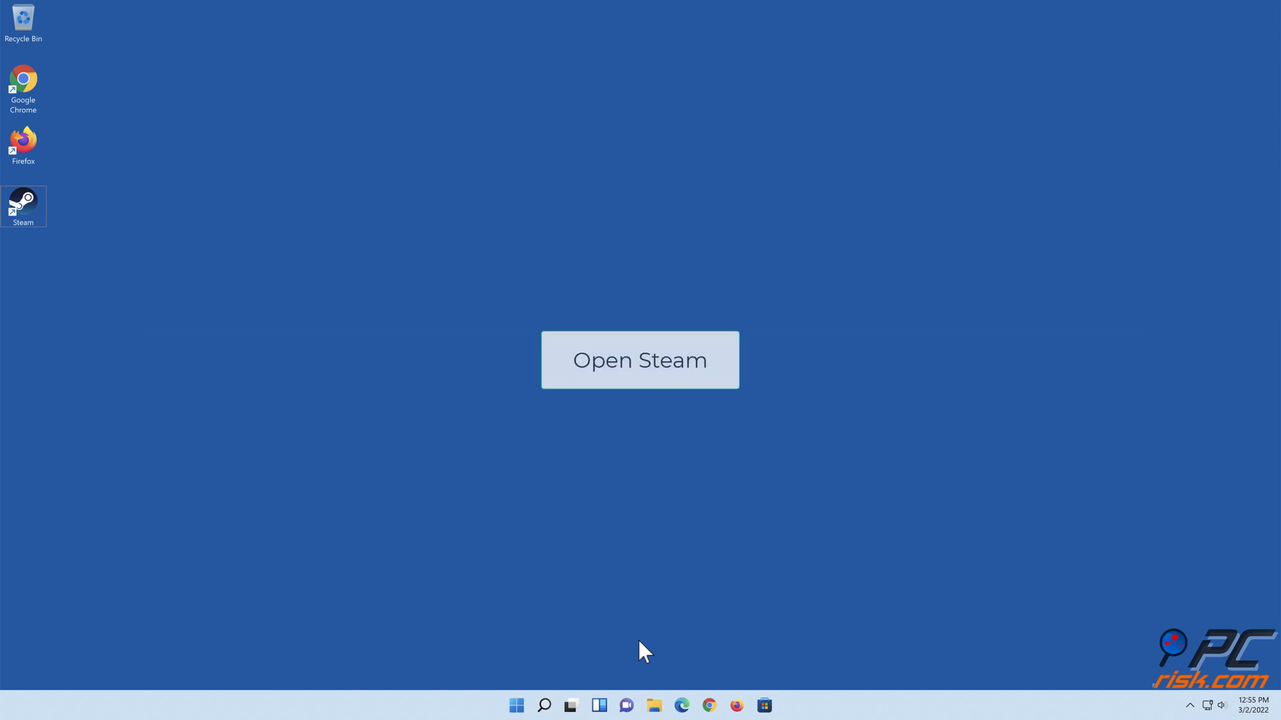
pyautogui.moveTo(24, 206)
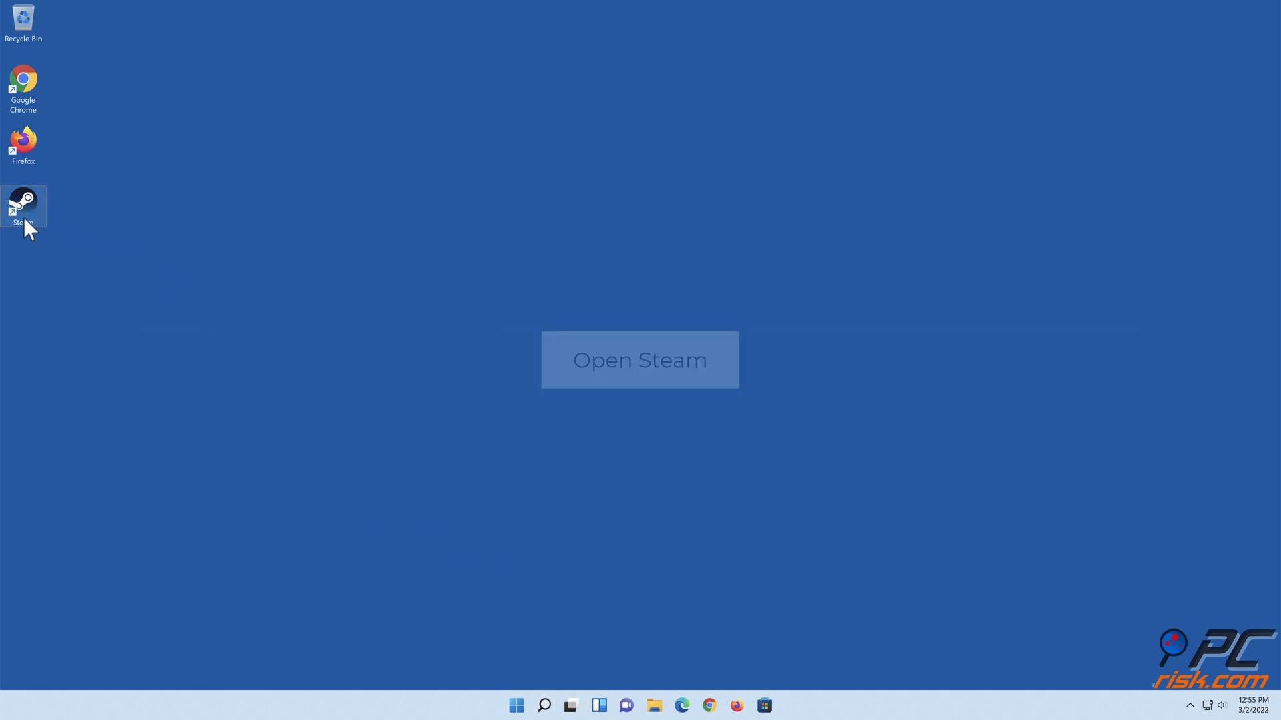
# In Steam Settings > Family, uncheck Authorize Library Sharing on this computer and confirm with OK
pyautogui.doubleClick(24, 205)
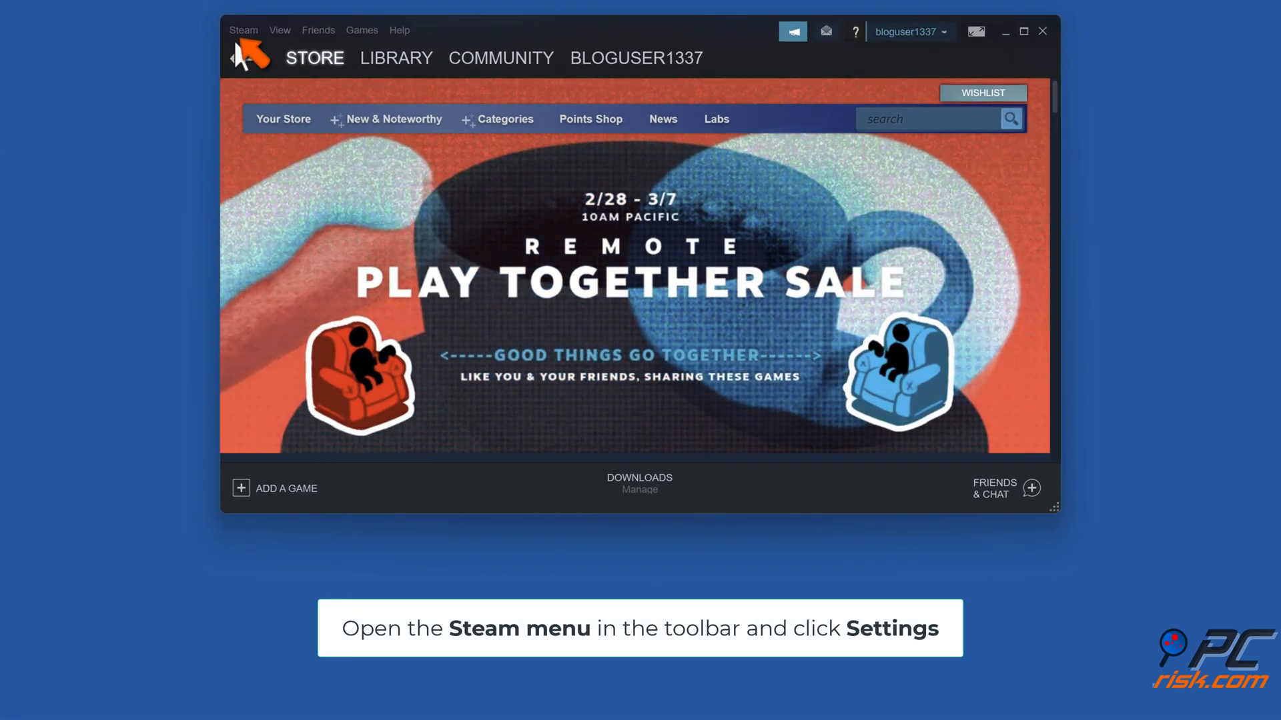
pyautogui.click(243, 31)
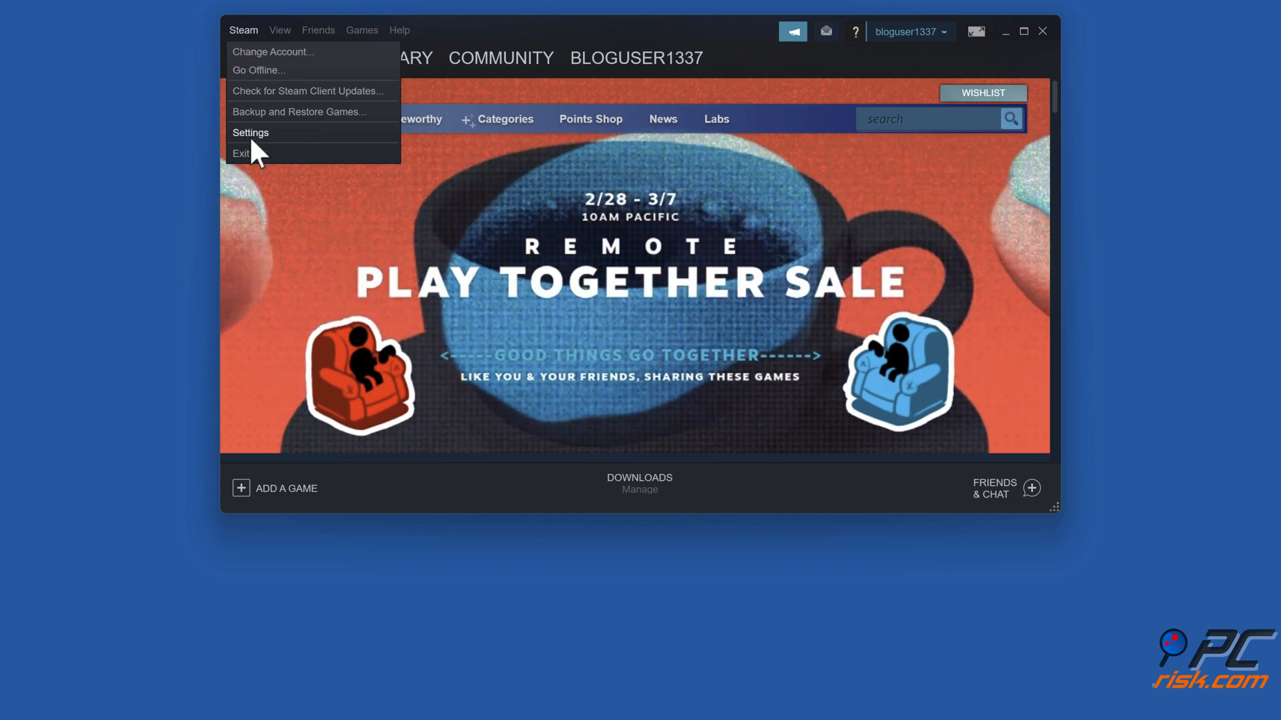
pyautogui.click(249, 132)
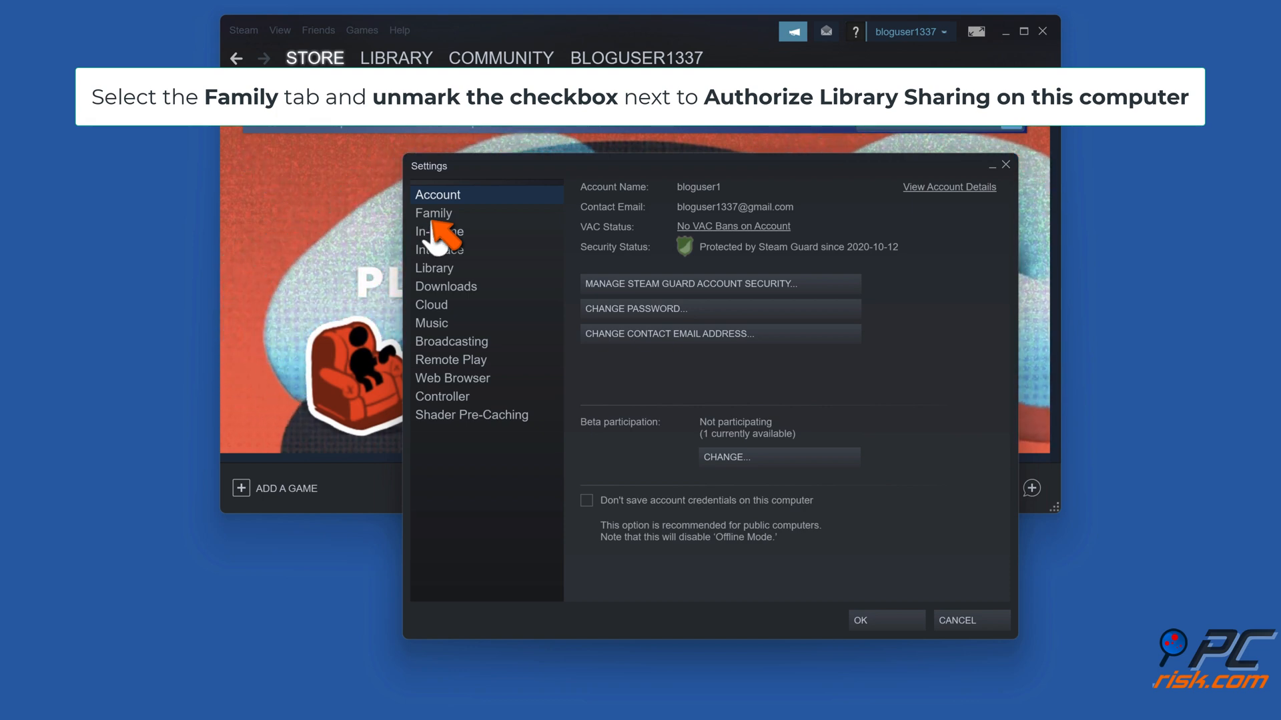
pyautogui.click(434, 213)
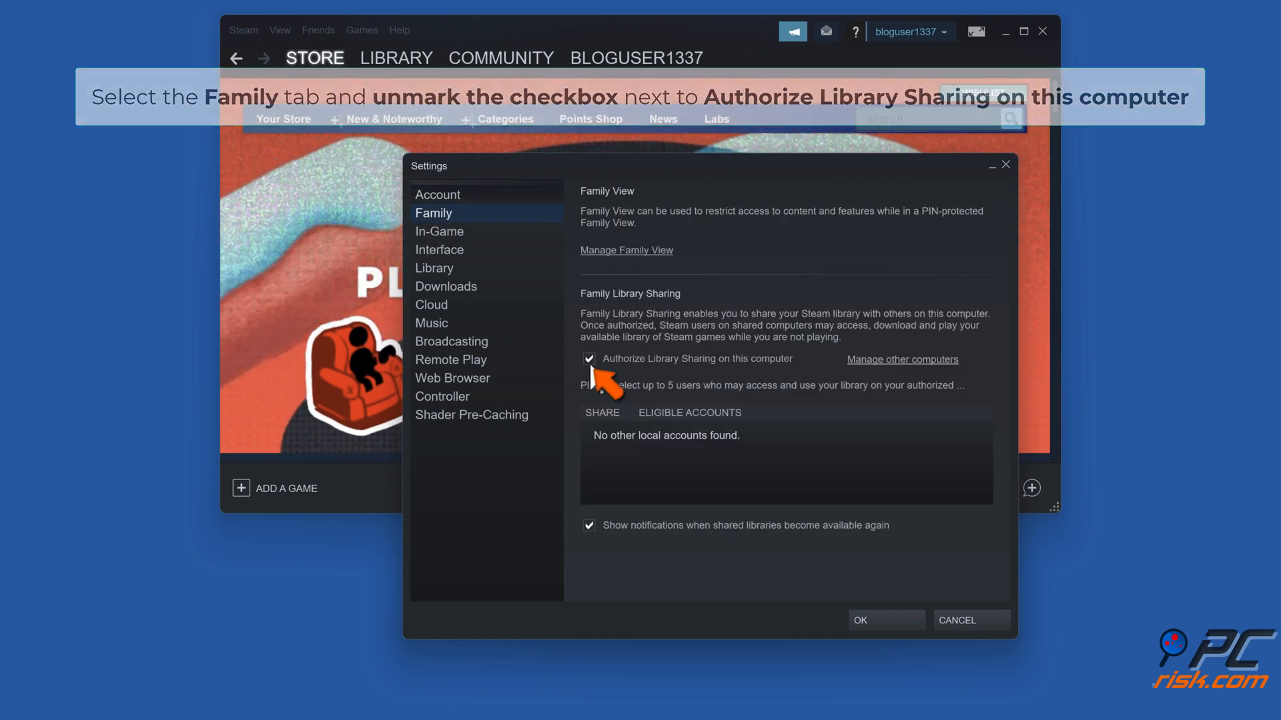
pyautogui.click(589, 358)
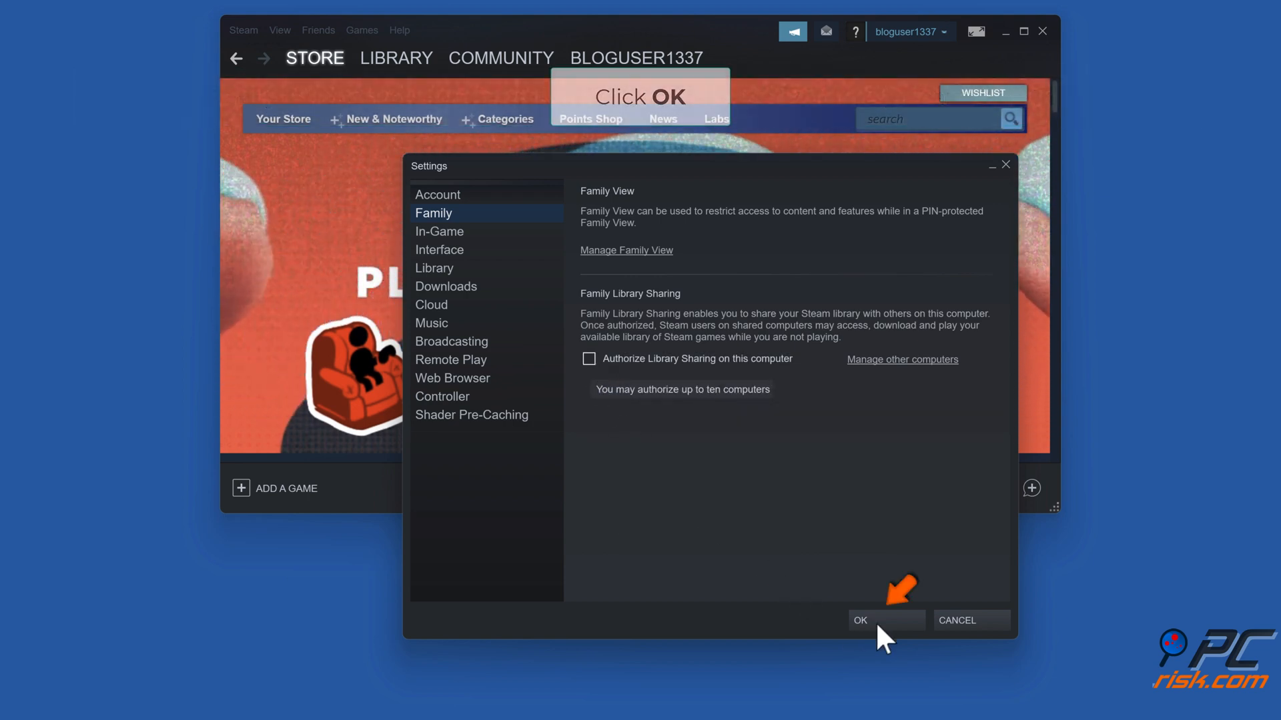
pyautogui.click(858, 620)
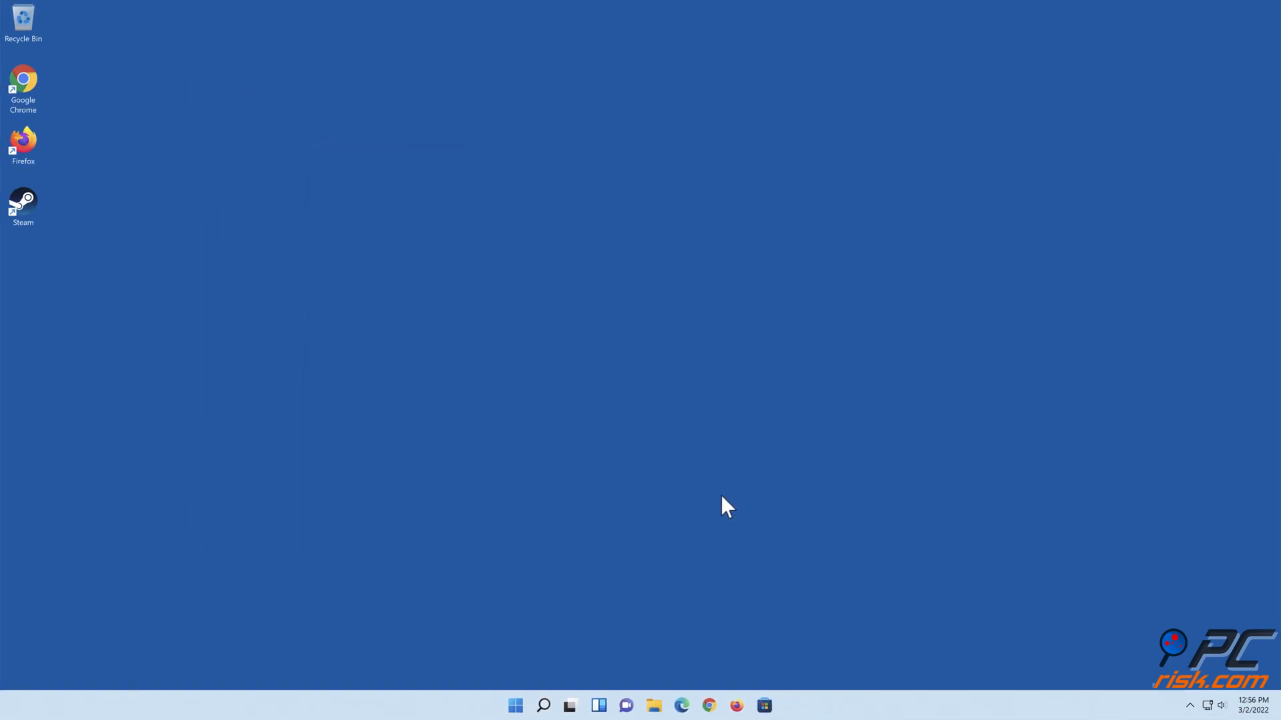
pyautogui.moveTo(637, 643)
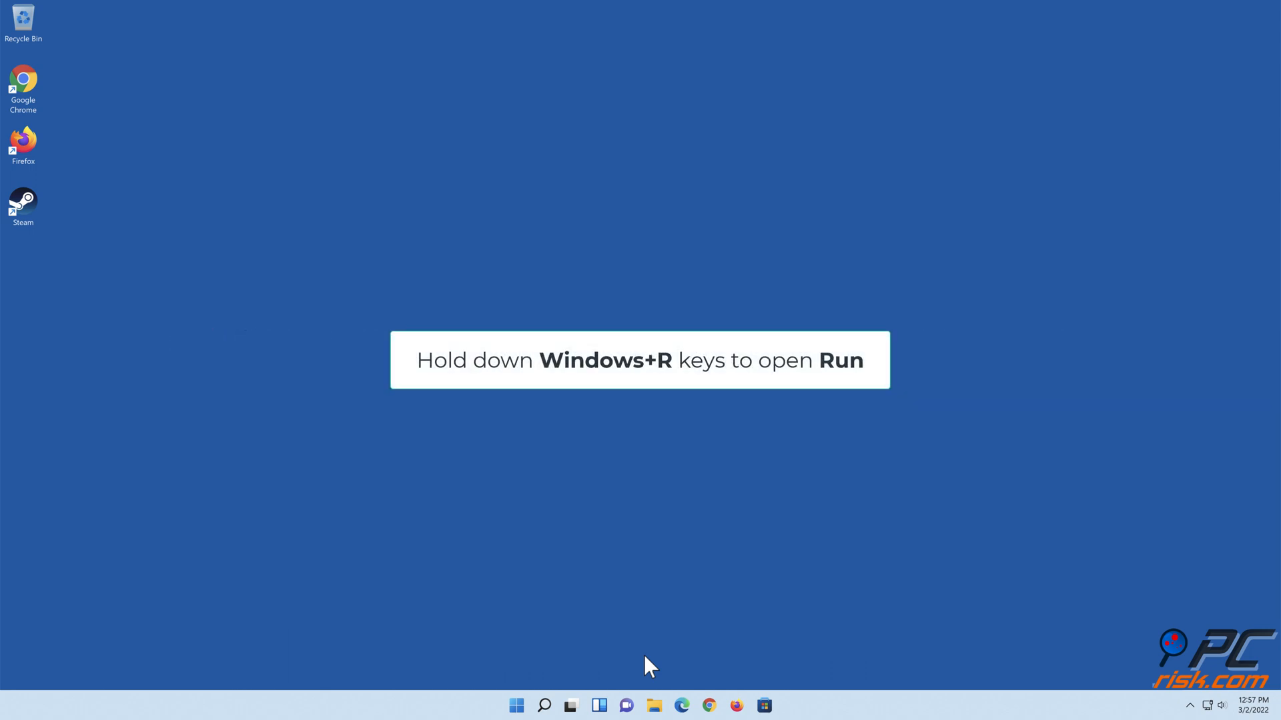
# Run firewall.cpl from the Run dialog to show Windows Defender Firewall
pyautogui.press('win+r')
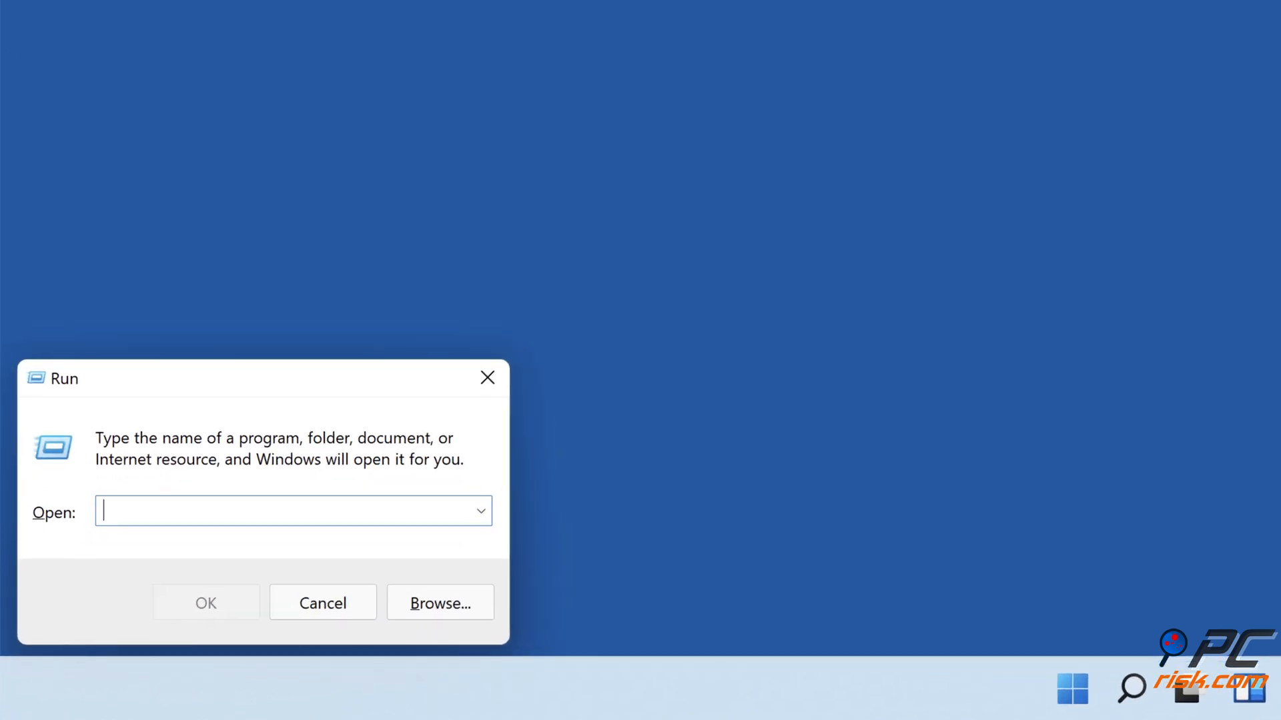
pyautogui.write('fire')
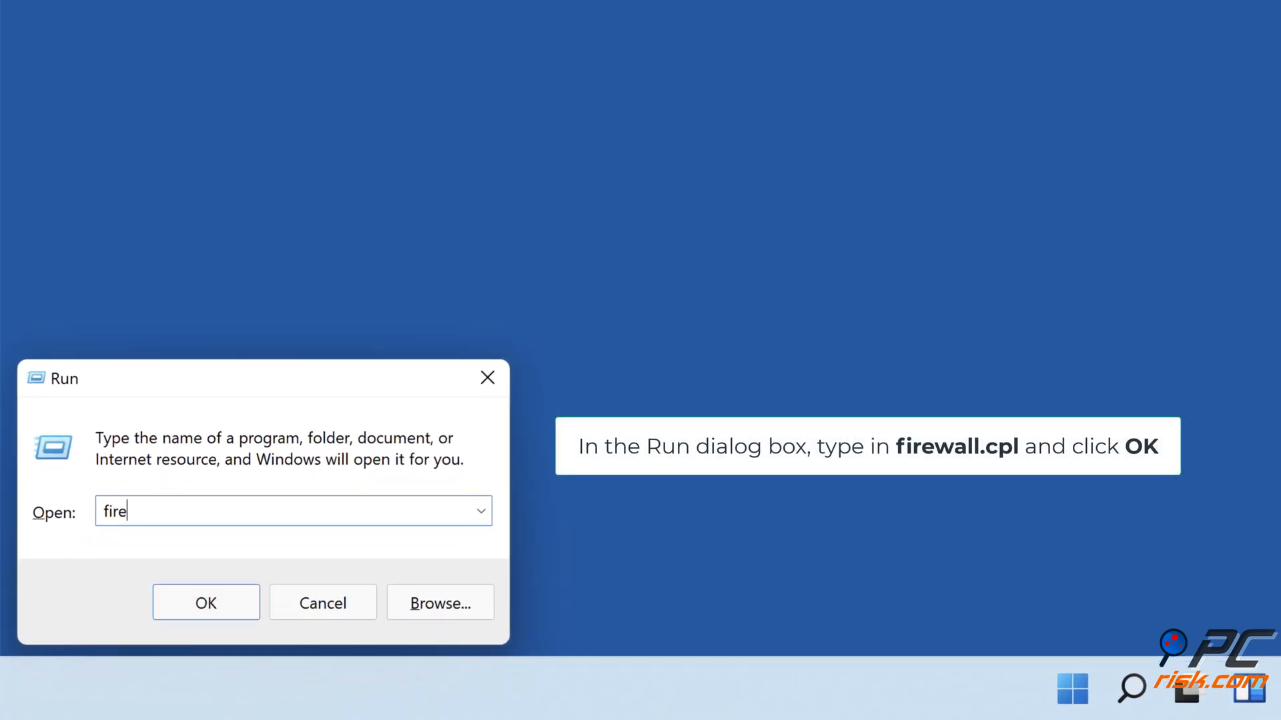
pyautogui.write('wall.cpl')
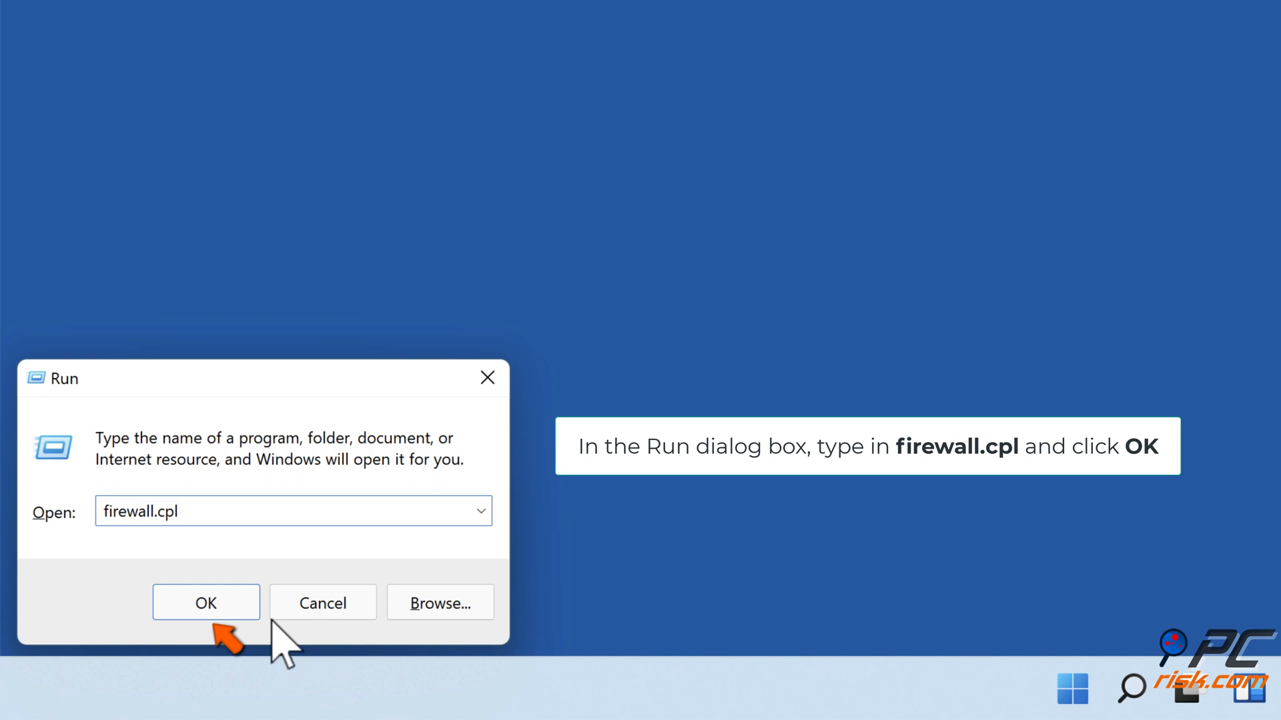
pyautogui.click(205, 603)
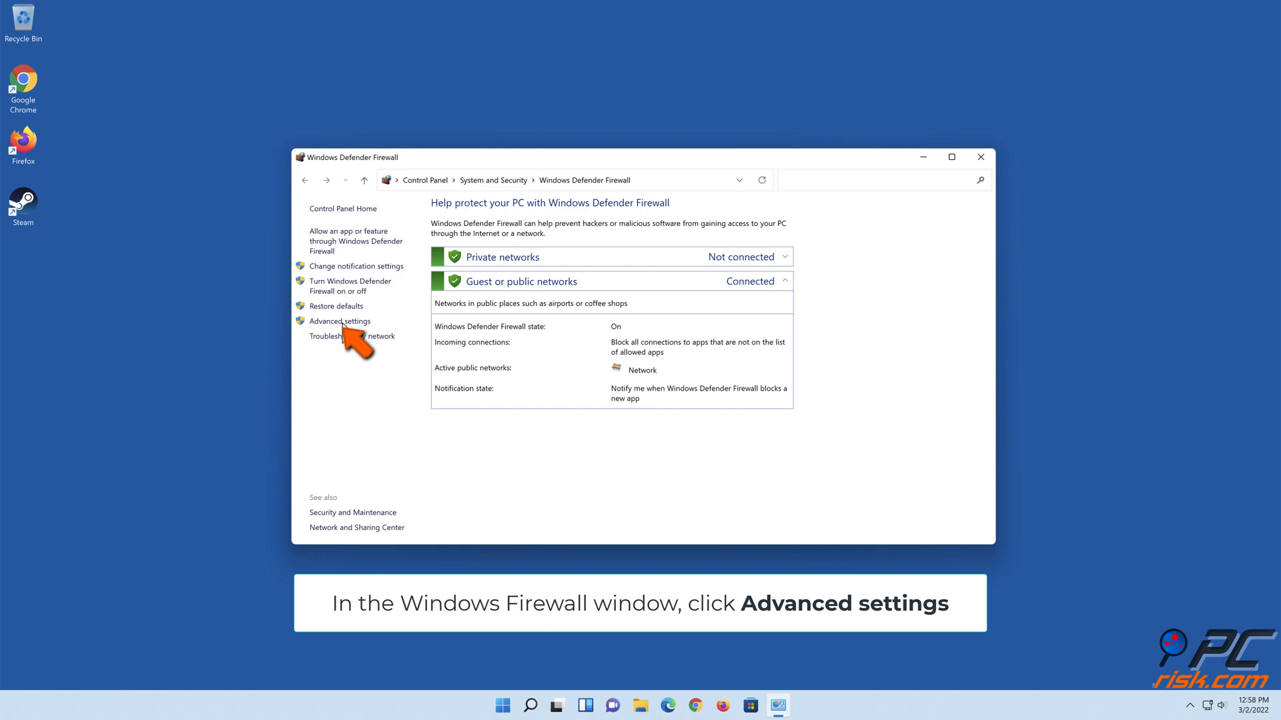
# From Advanced settings, select Outbound Rules and start a New Rule
pyautogui.click(339, 321)
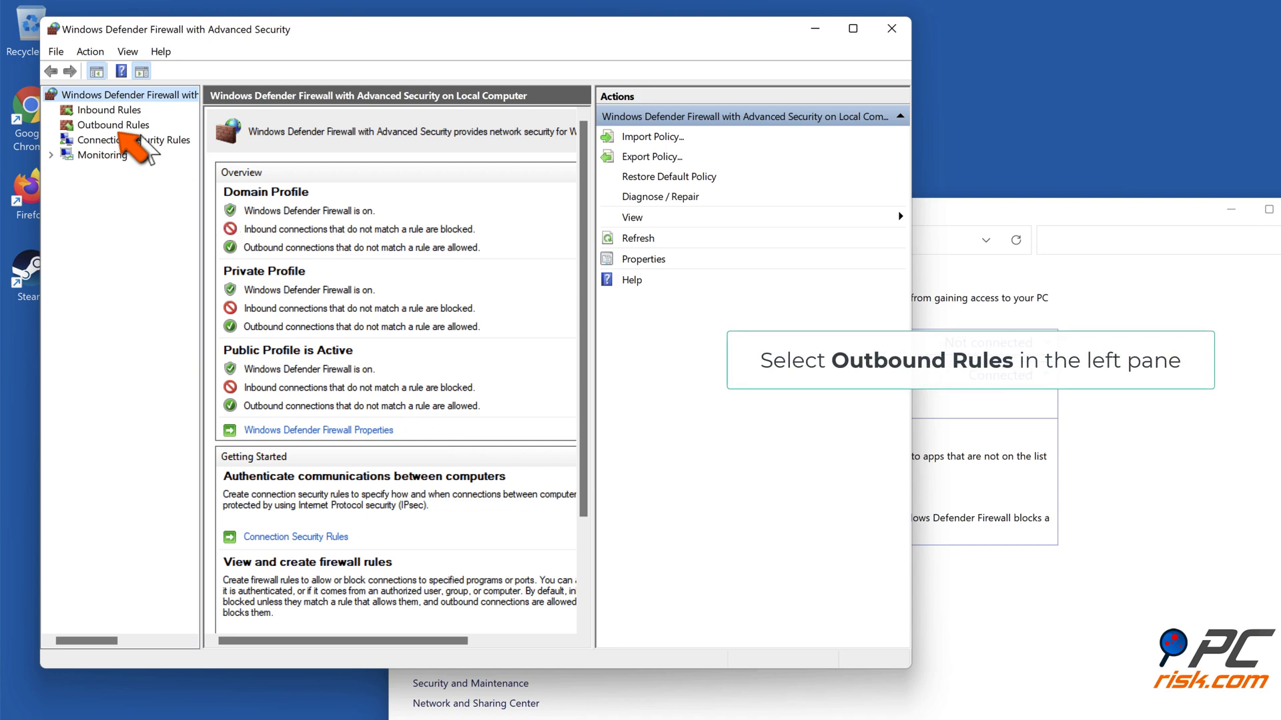
pyautogui.click(113, 124)
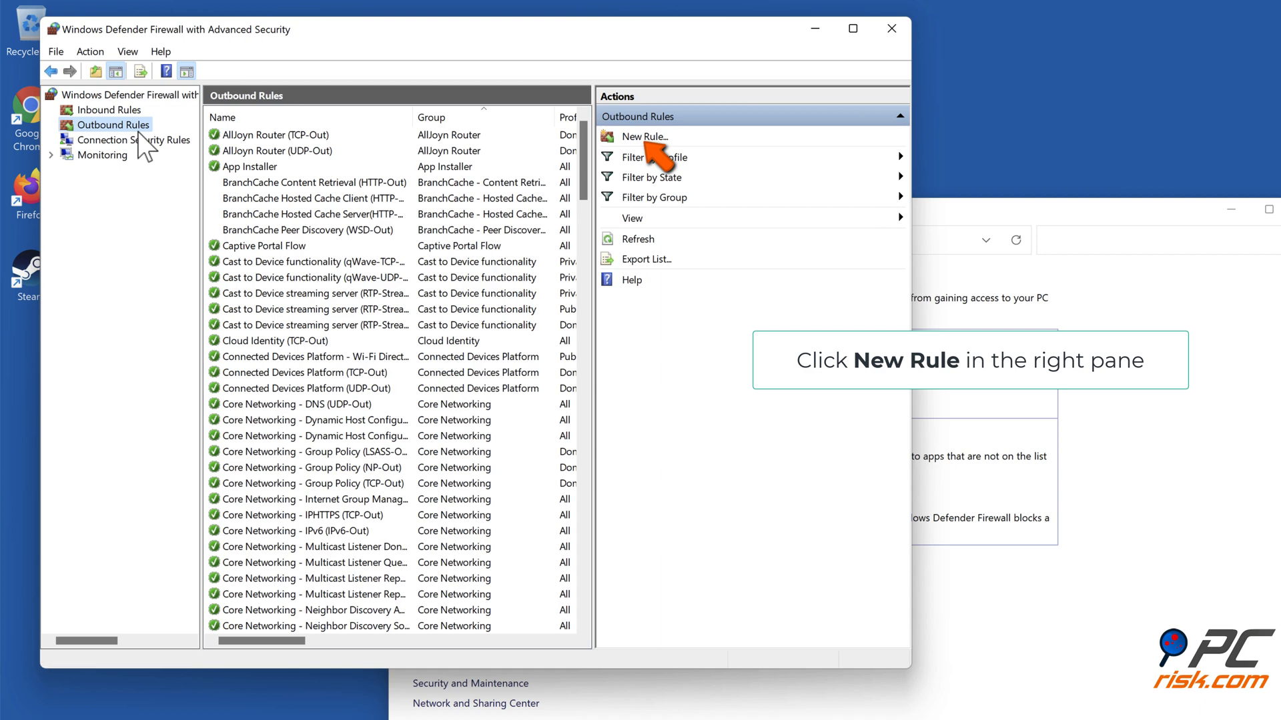
pyautogui.moveTo(645, 161)
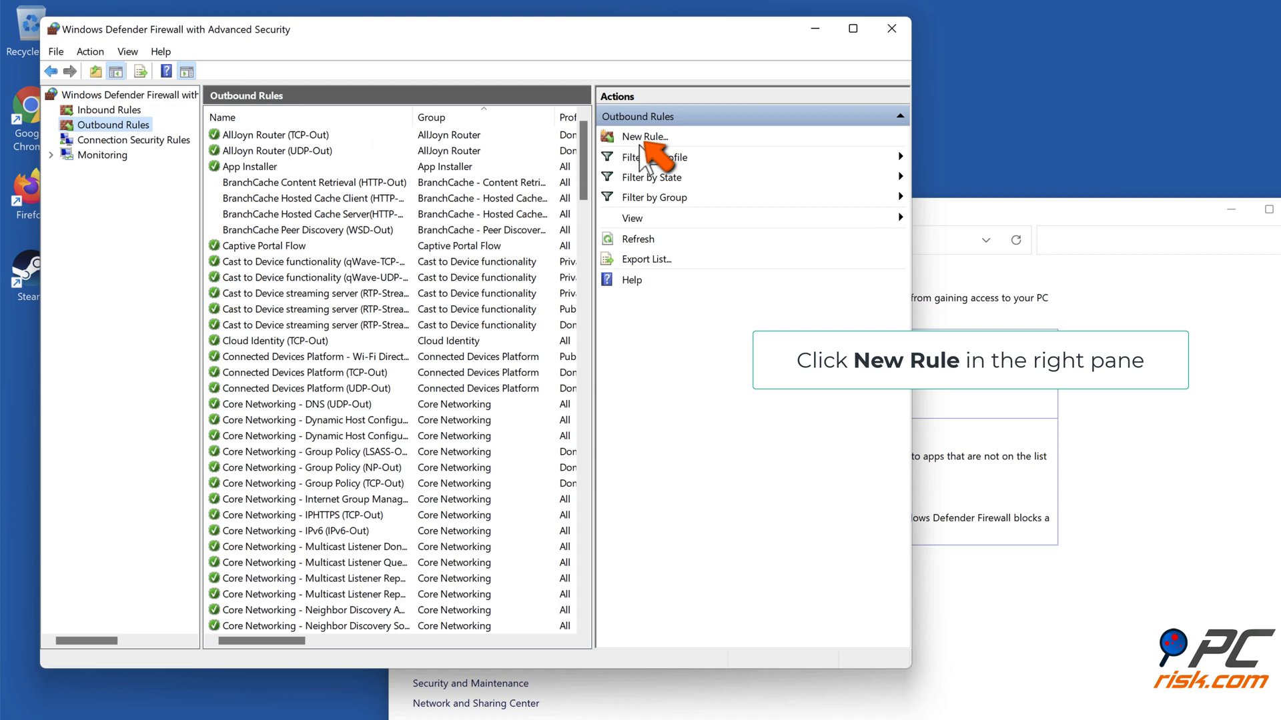
pyautogui.click(644, 136)
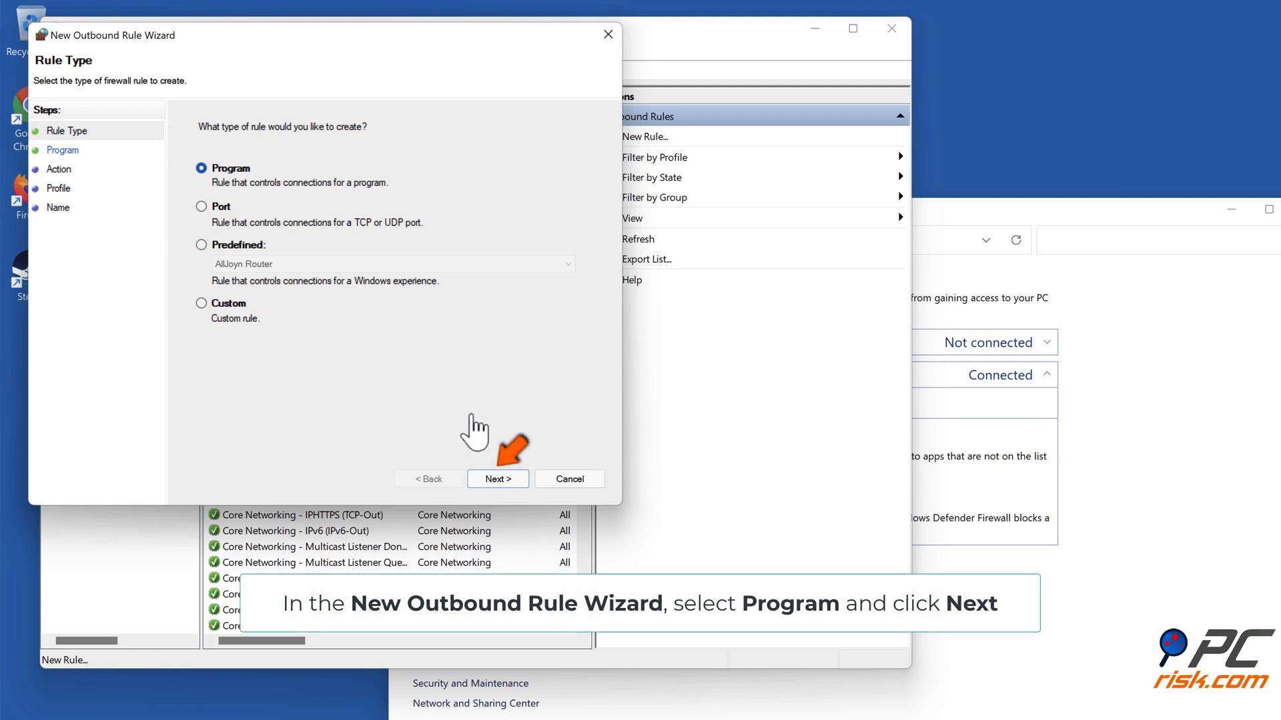
# Make a program rule pointing to C:\Program Files (x86)\Steam\steam.exe
pyautogui.click(497, 479)
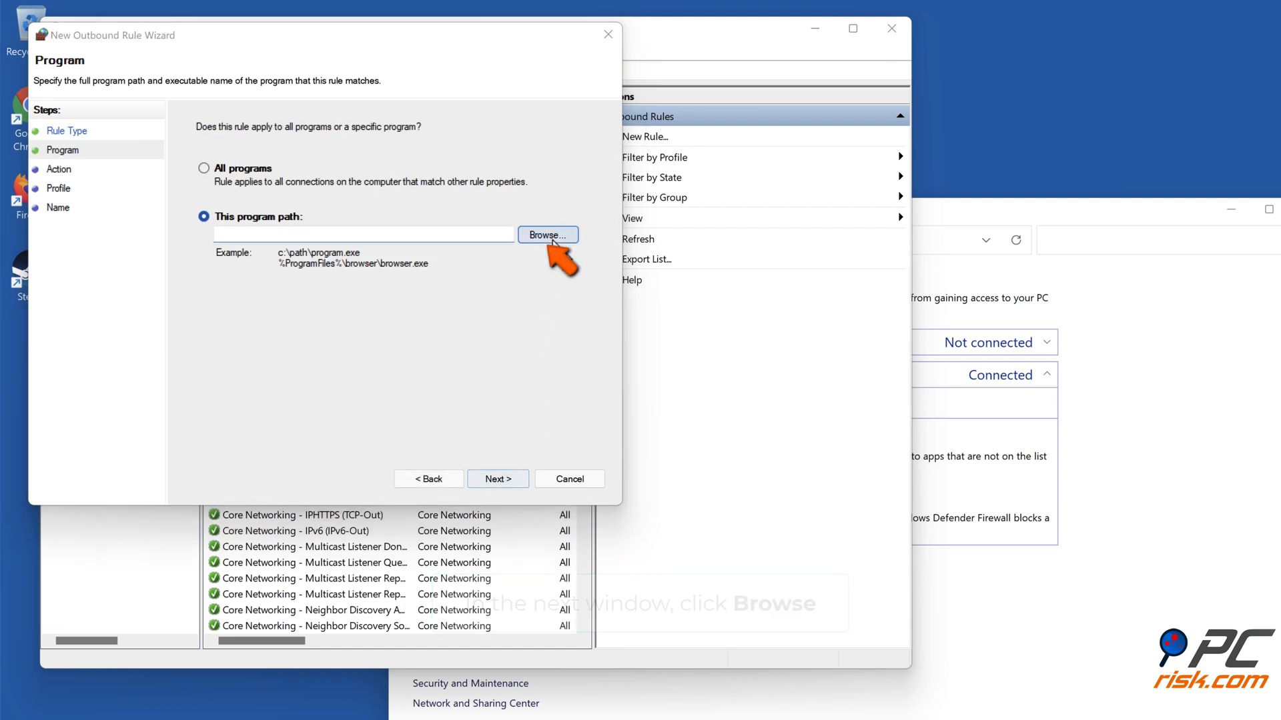
pyautogui.click(546, 235)
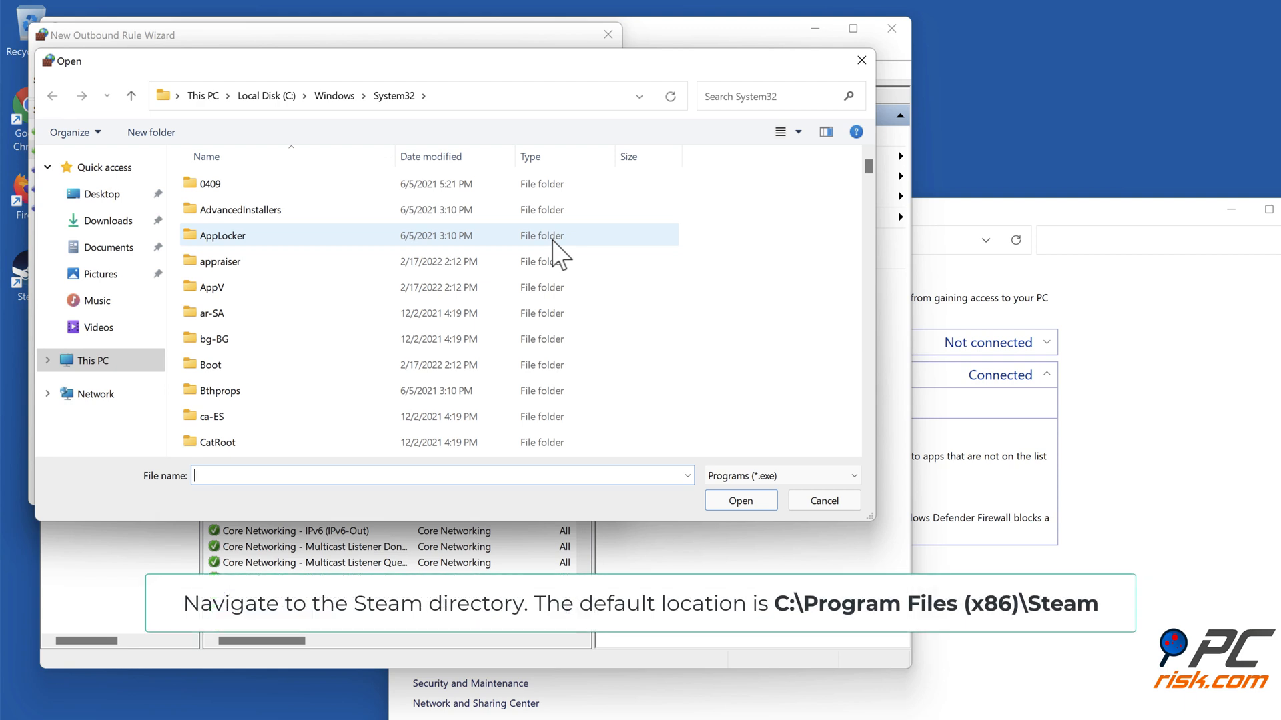
pyautogui.moveTo(283, 117)
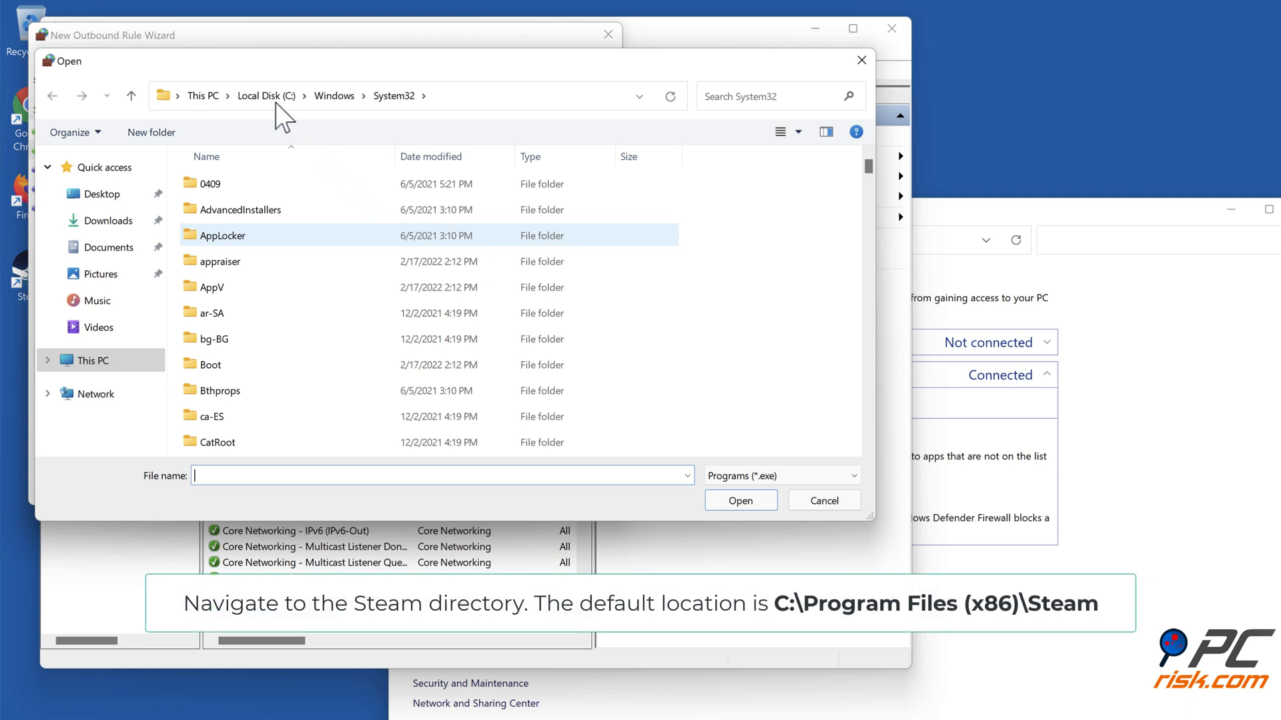
pyautogui.click(262, 96)
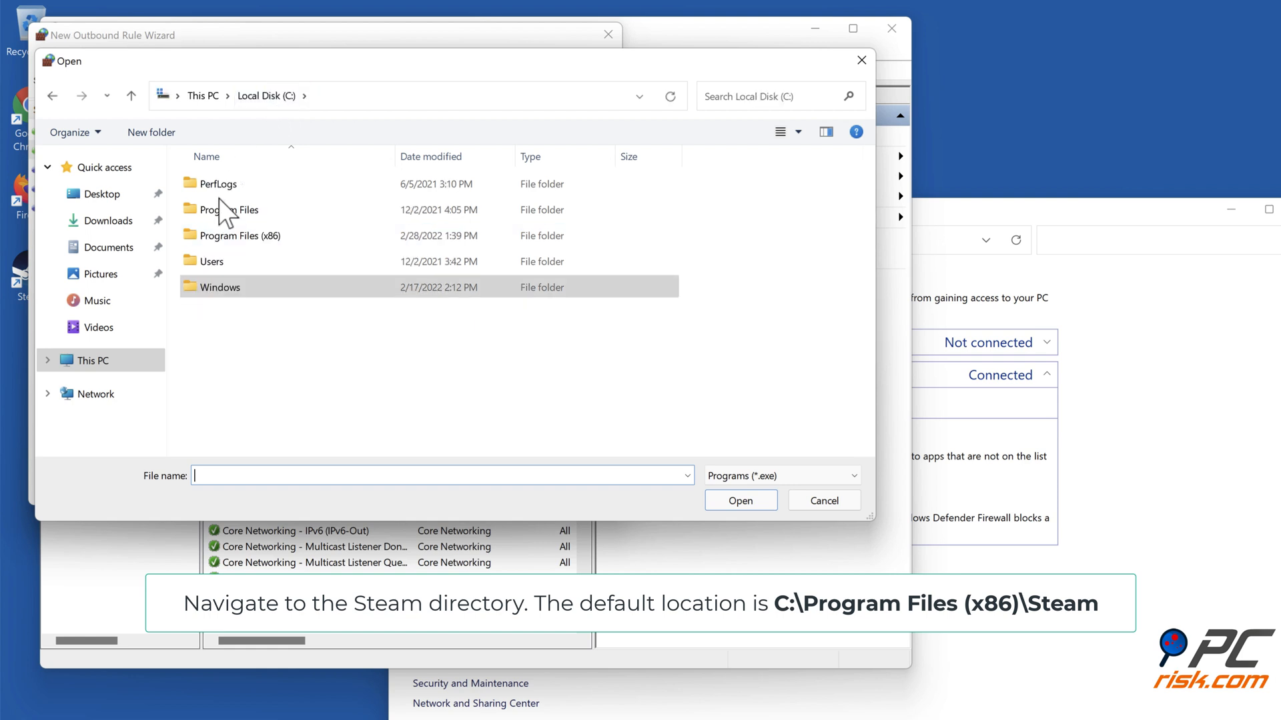
pyautogui.click(238, 234)
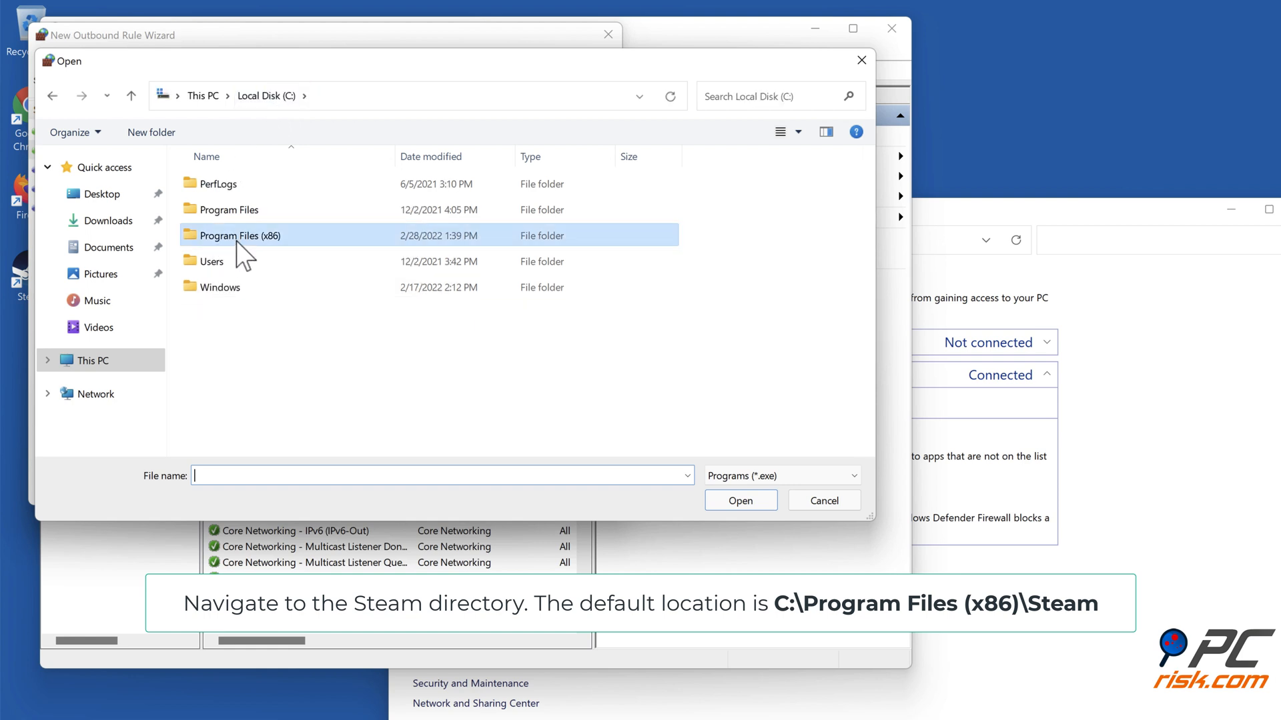
pyautogui.doubleClick(237, 235)
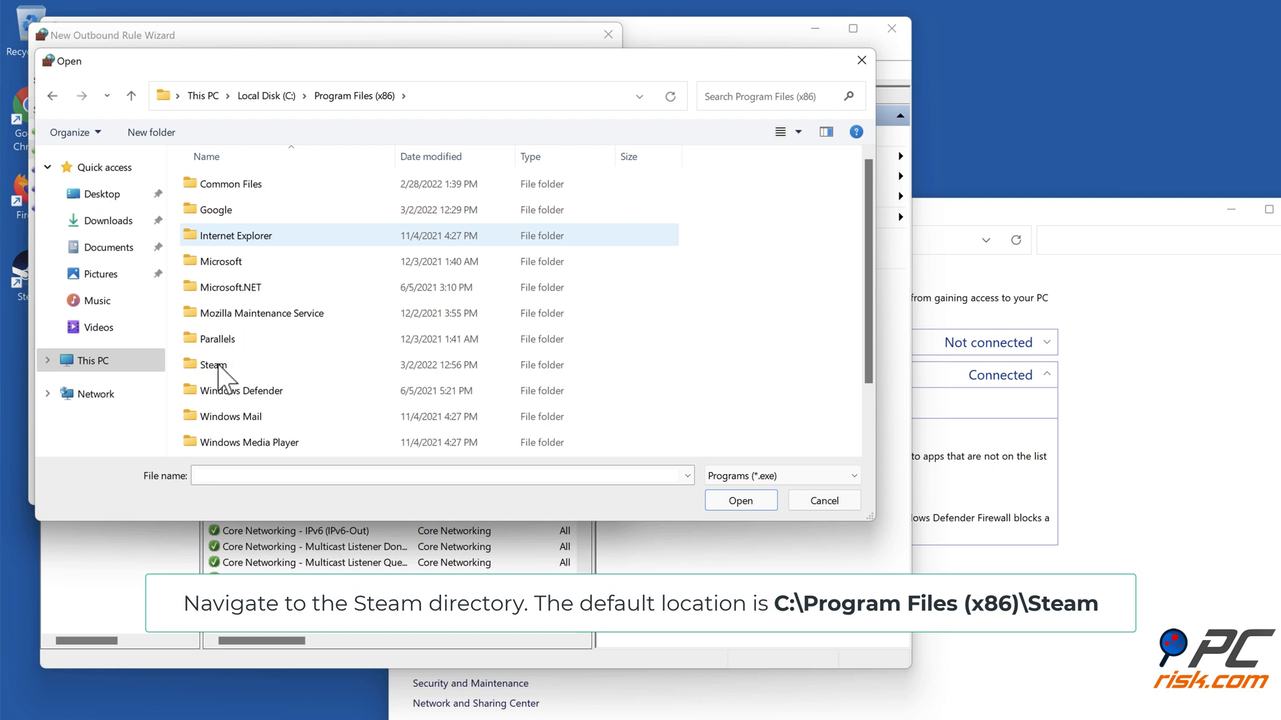
pyautogui.doubleClick(214, 366)
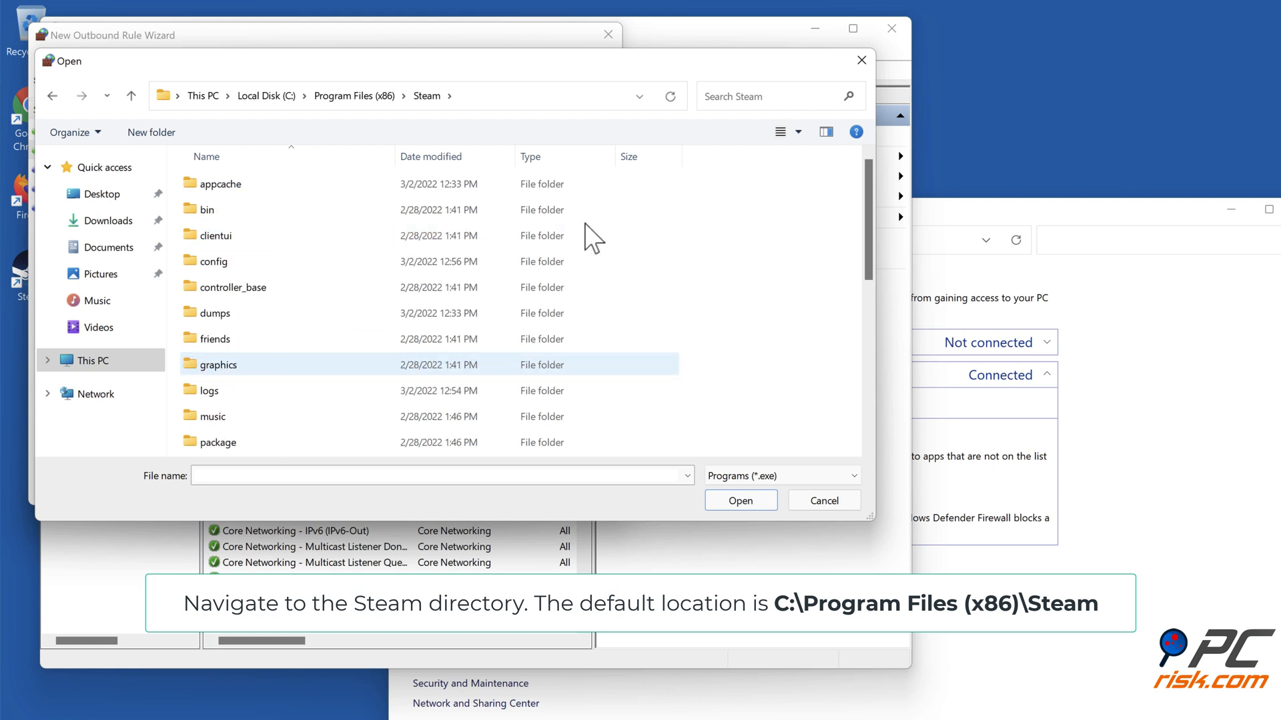
pyautogui.scroll(-3)
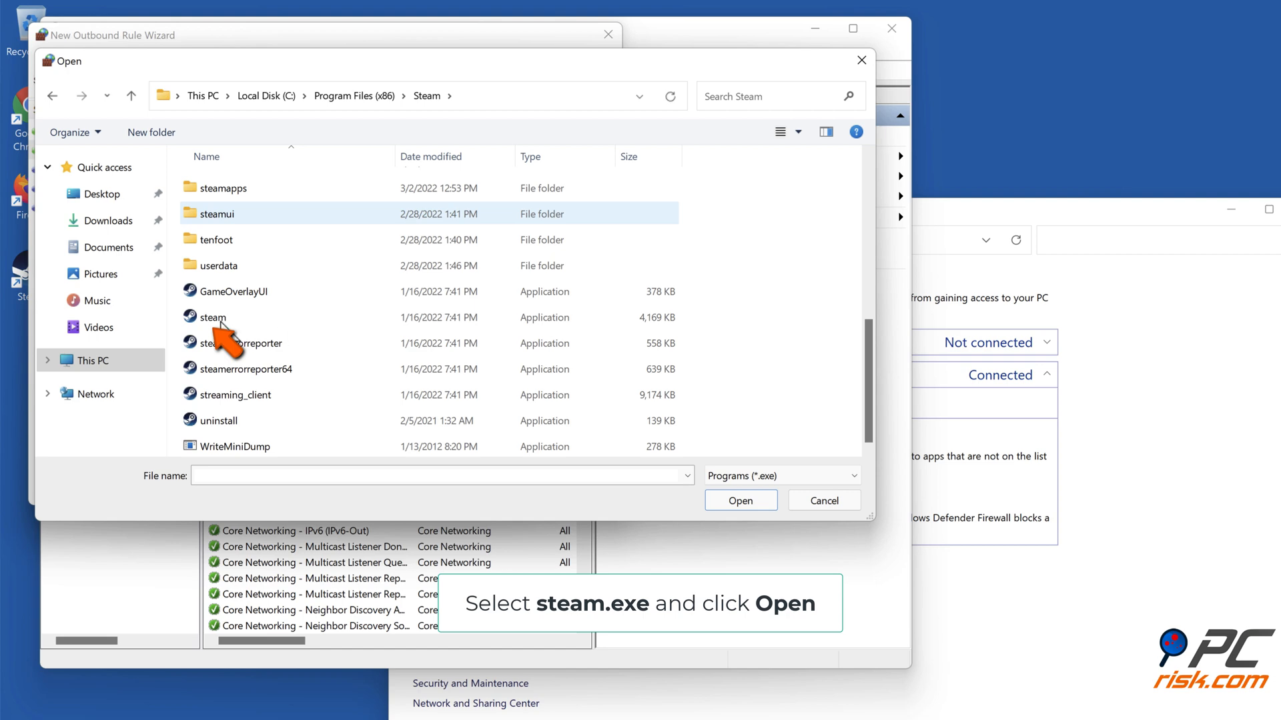
pyautogui.click(214, 317)
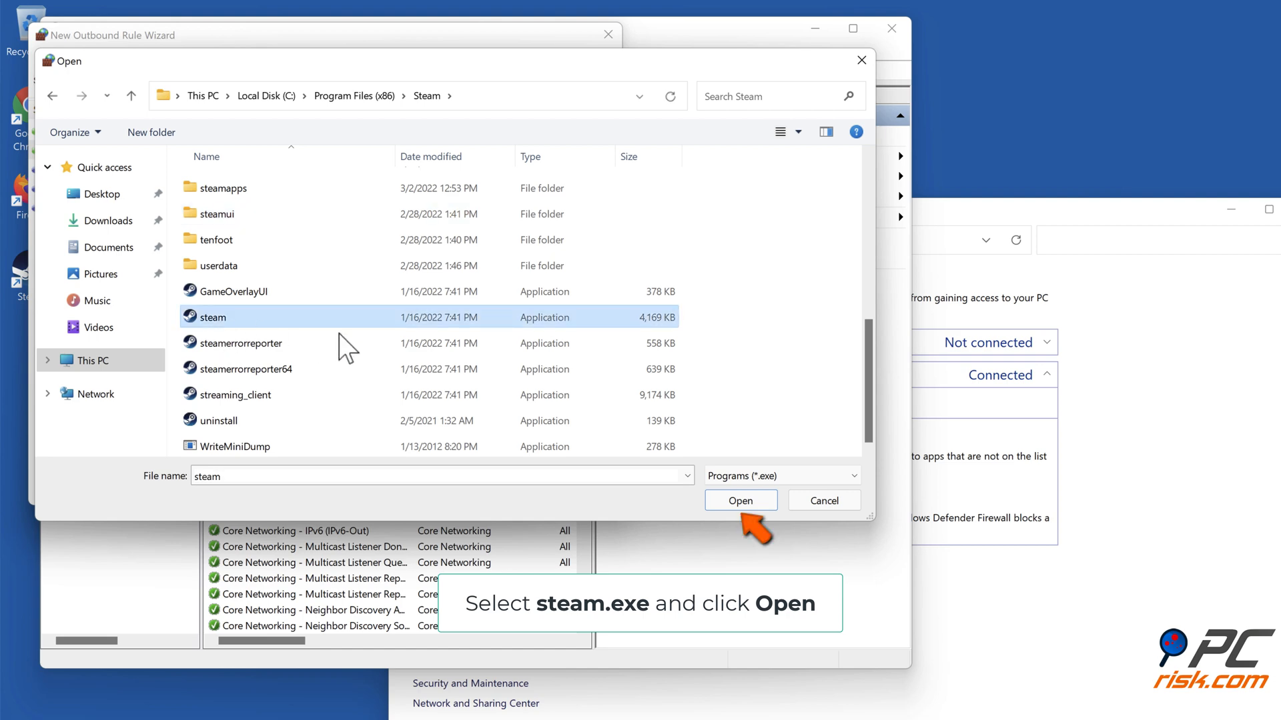
pyautogui.click(739, 500)
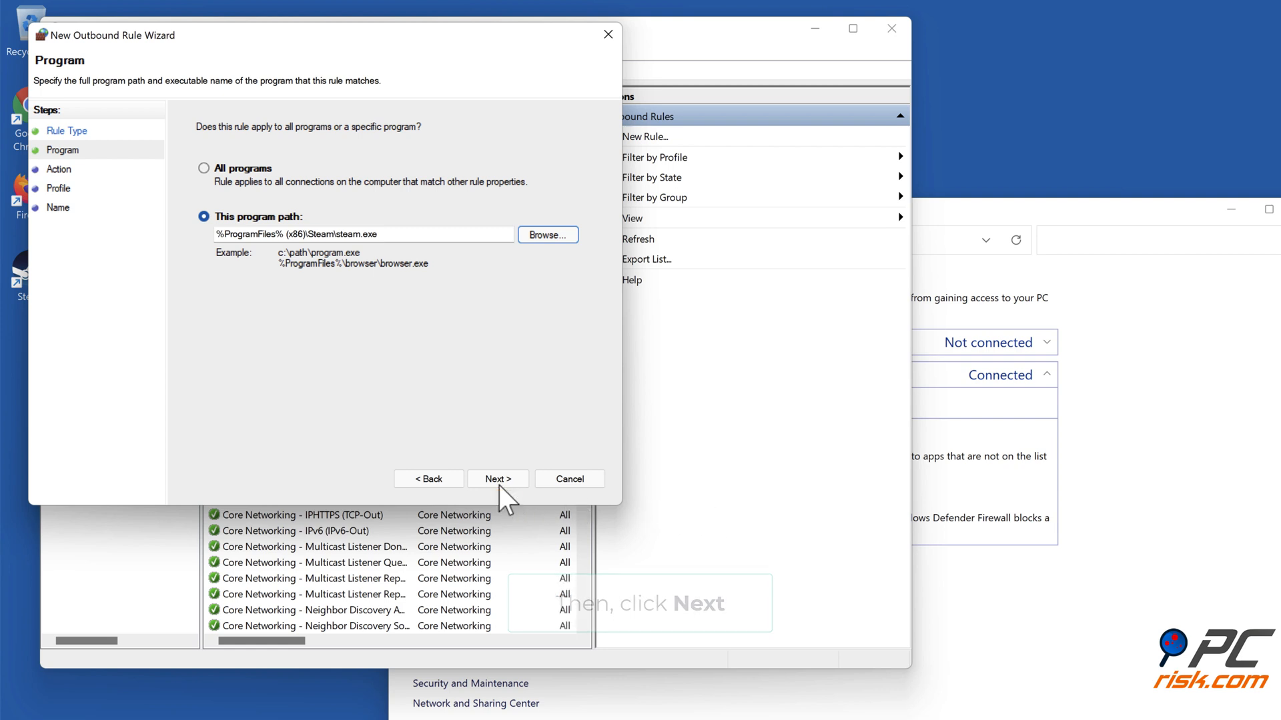
# Block the connection on domain, private and public profiles, name the rule Steam and finish
pyautogui.click(496, 479)
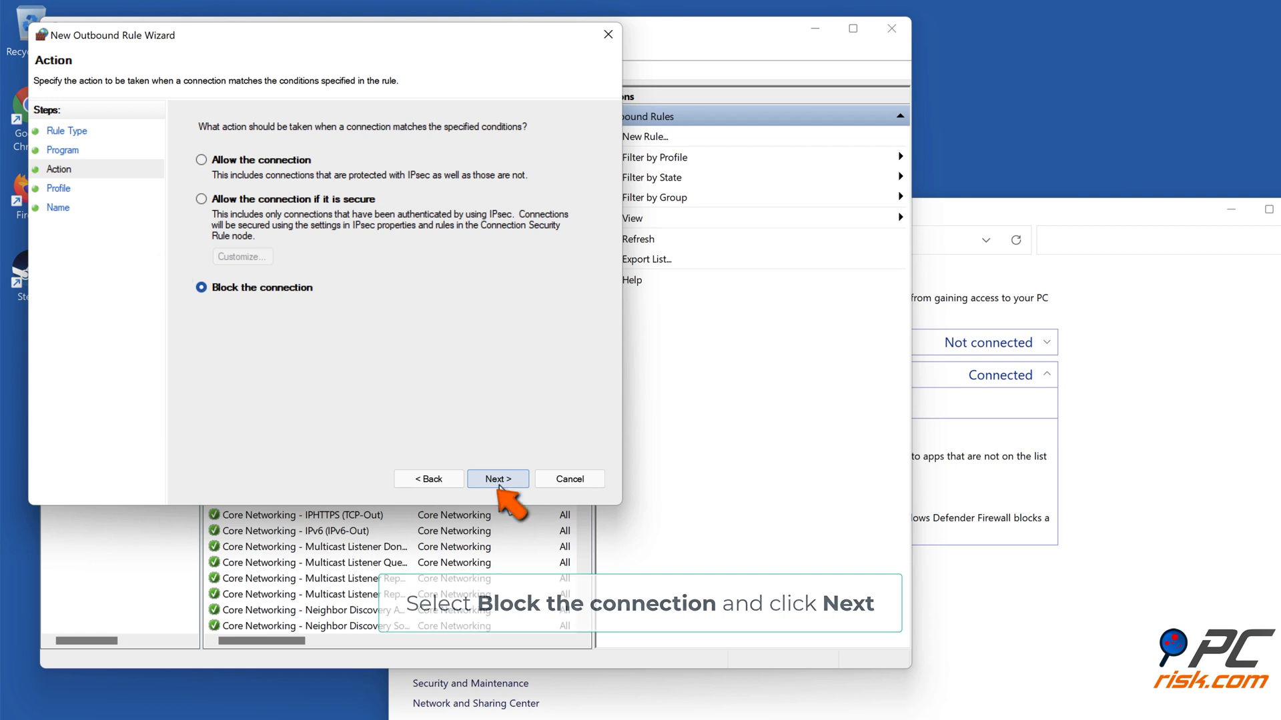
pyautogui.click(496, 479)
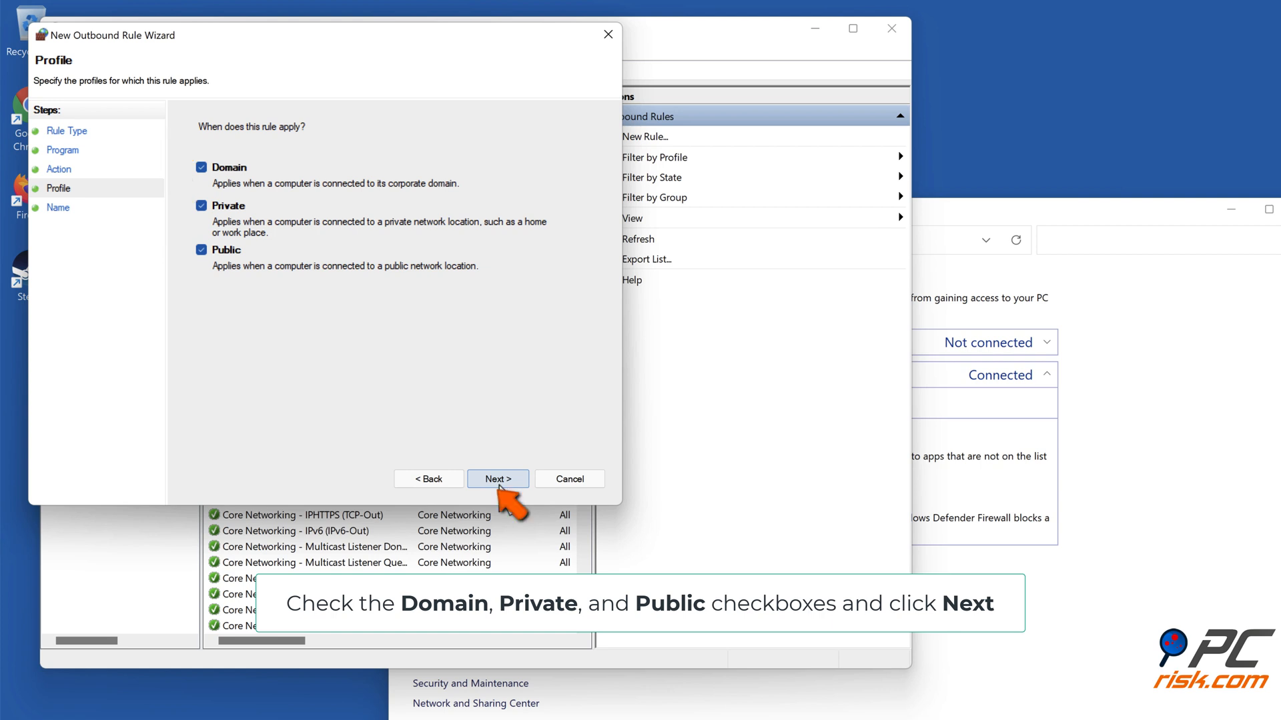
pyautogui.click(498, 479)
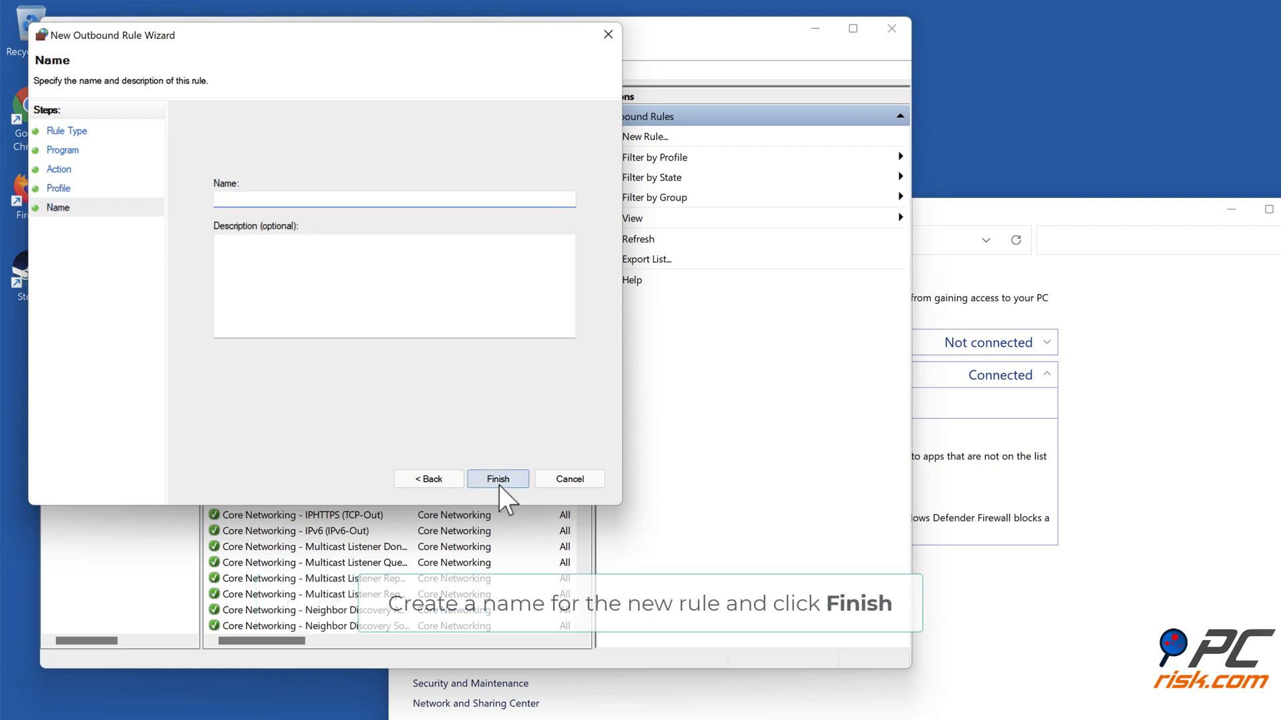
pyautogui.write('s')
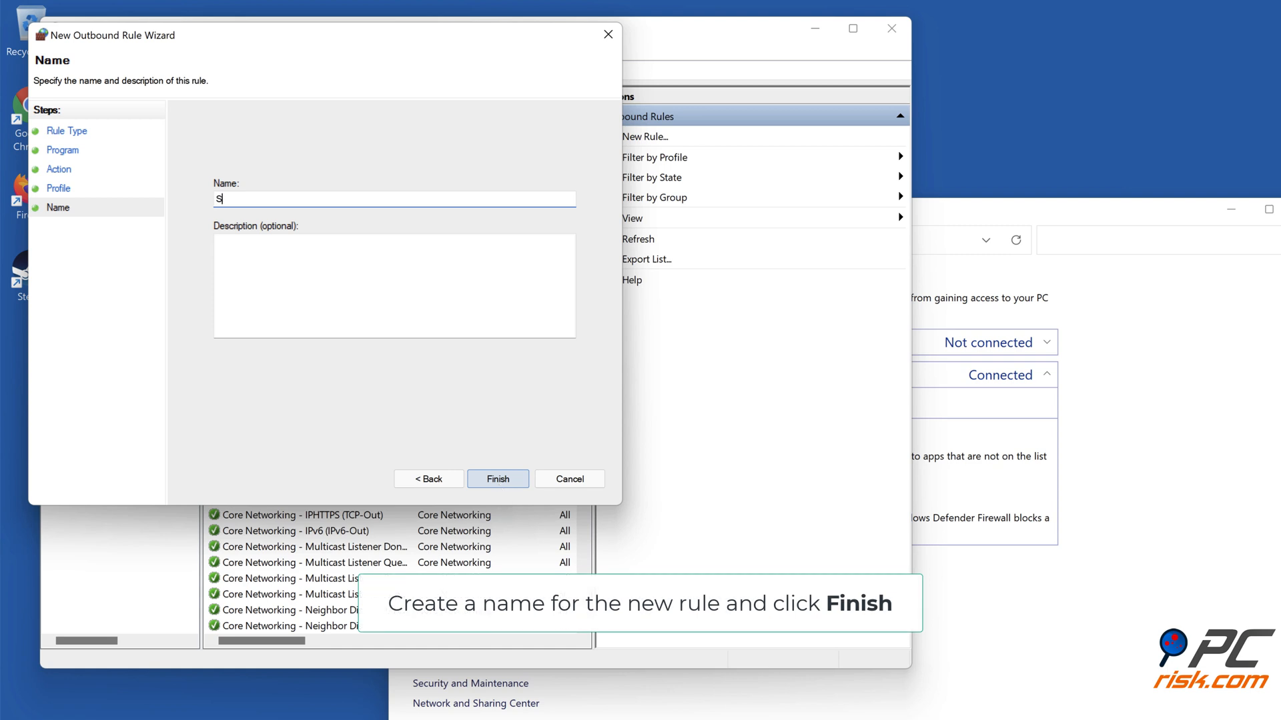
pyautogui.write('team')
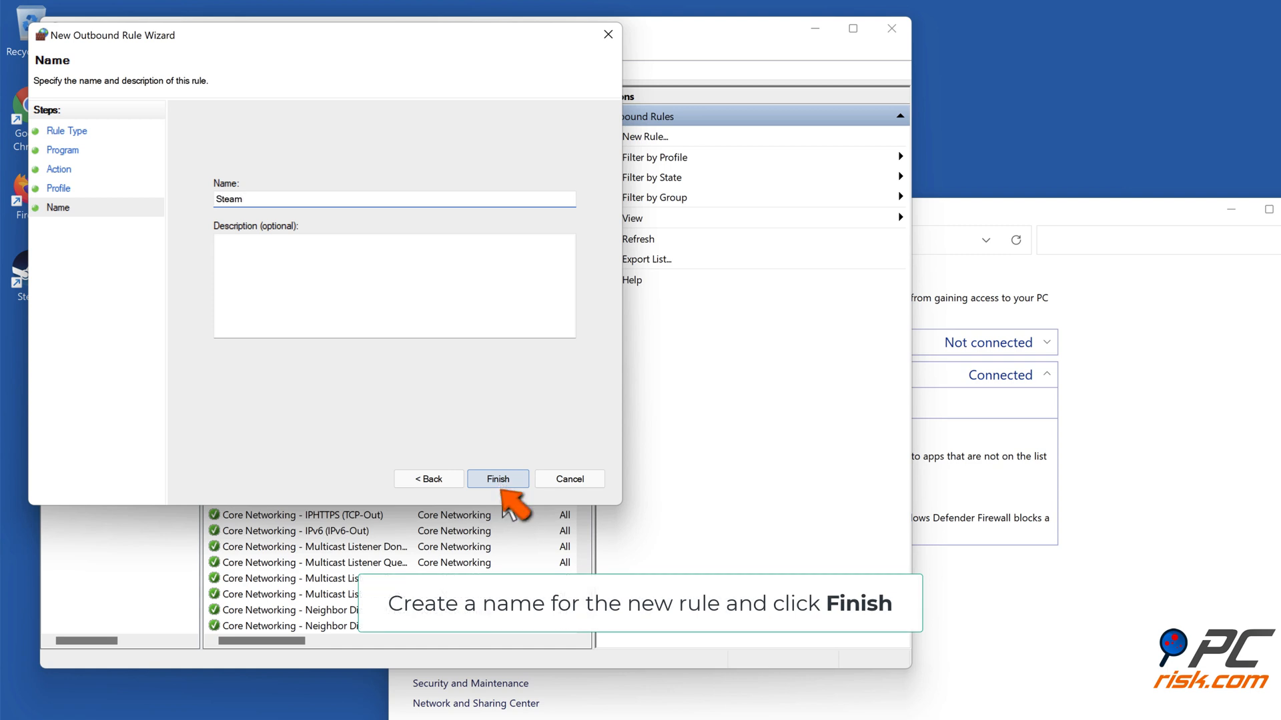
pyautogui.click(497, 479)
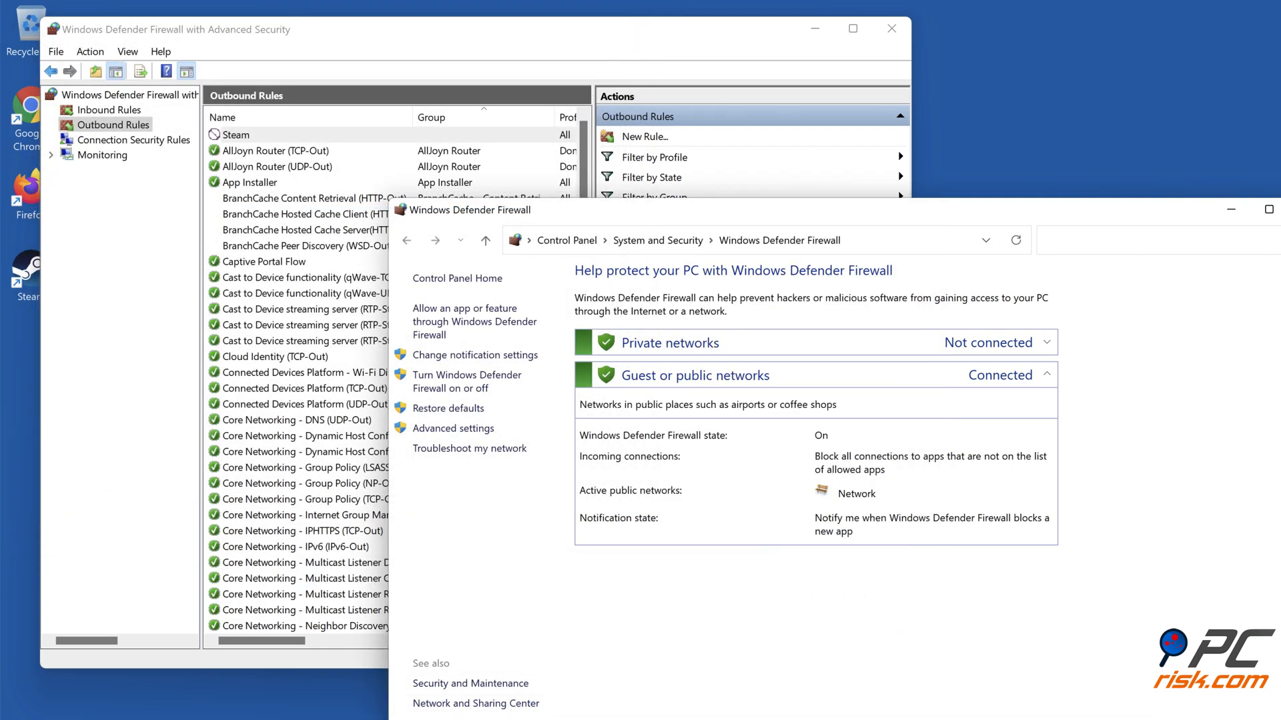
# Disable the Steam rule from its right-click menu in Outbound Rules
pyautogui.rightClick(236, 133)
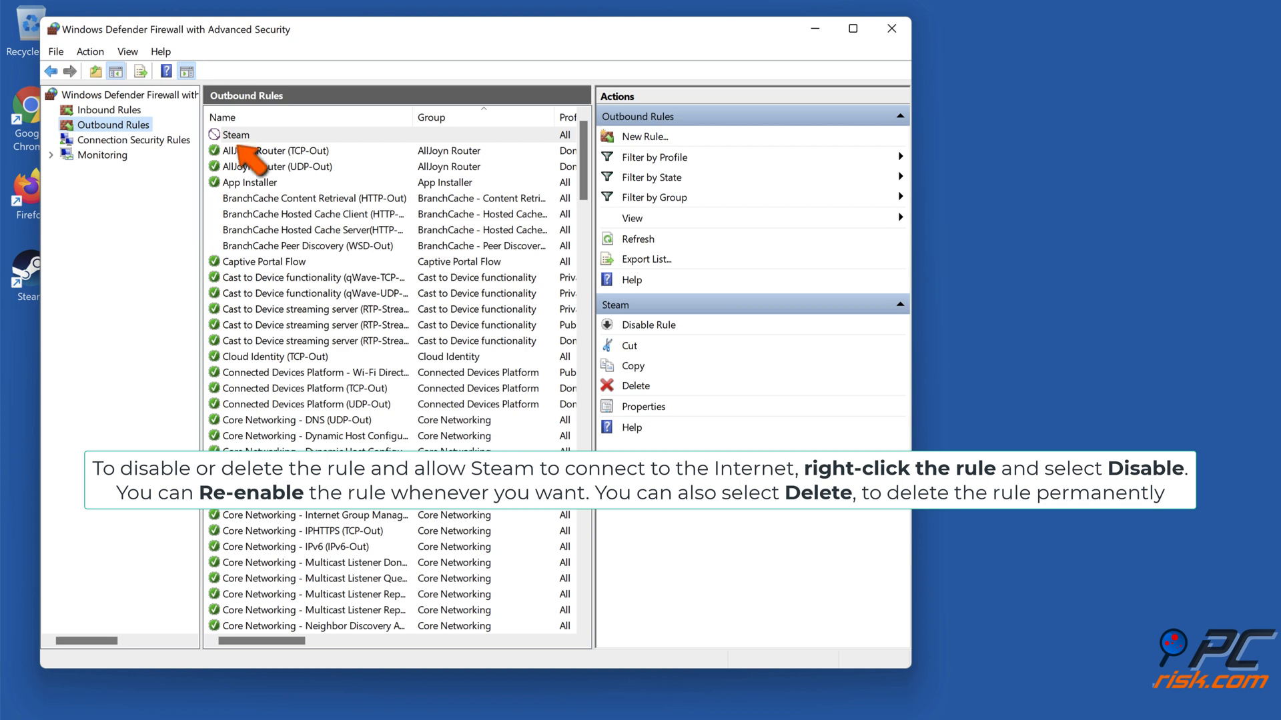
pyautogui.moveTo(261, 151)
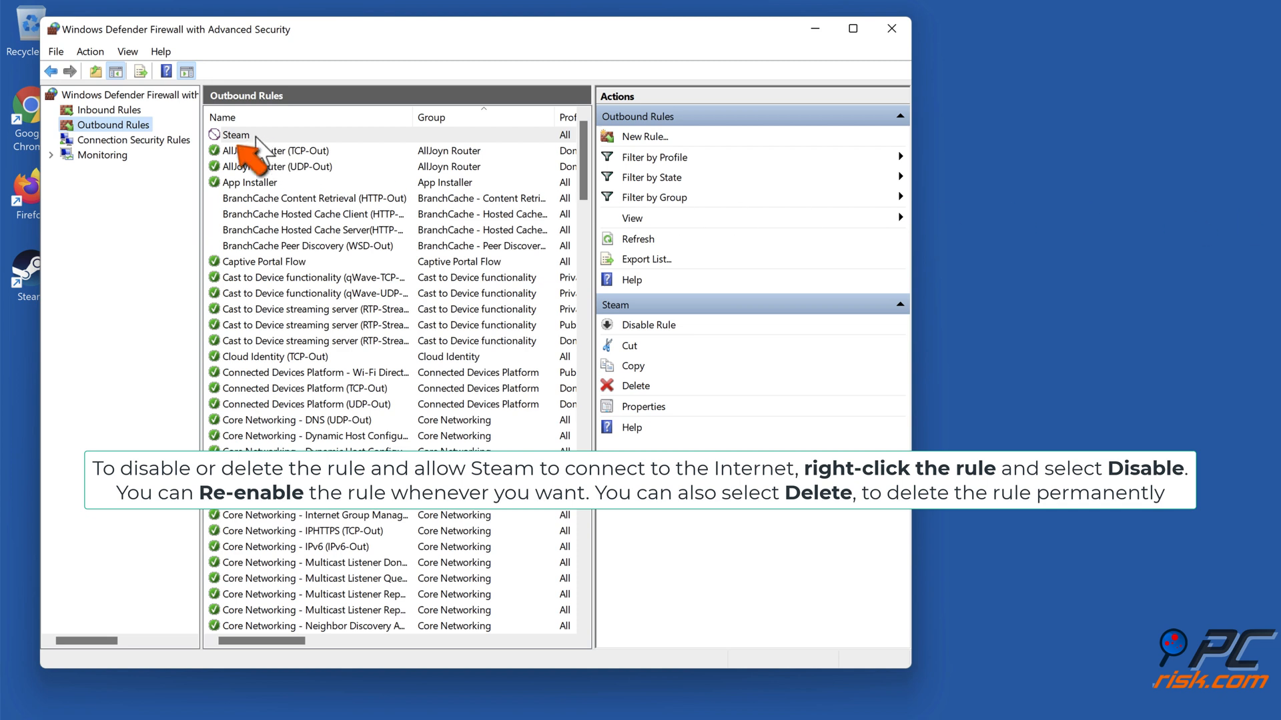
pyautogui.rightClick(236, 134)
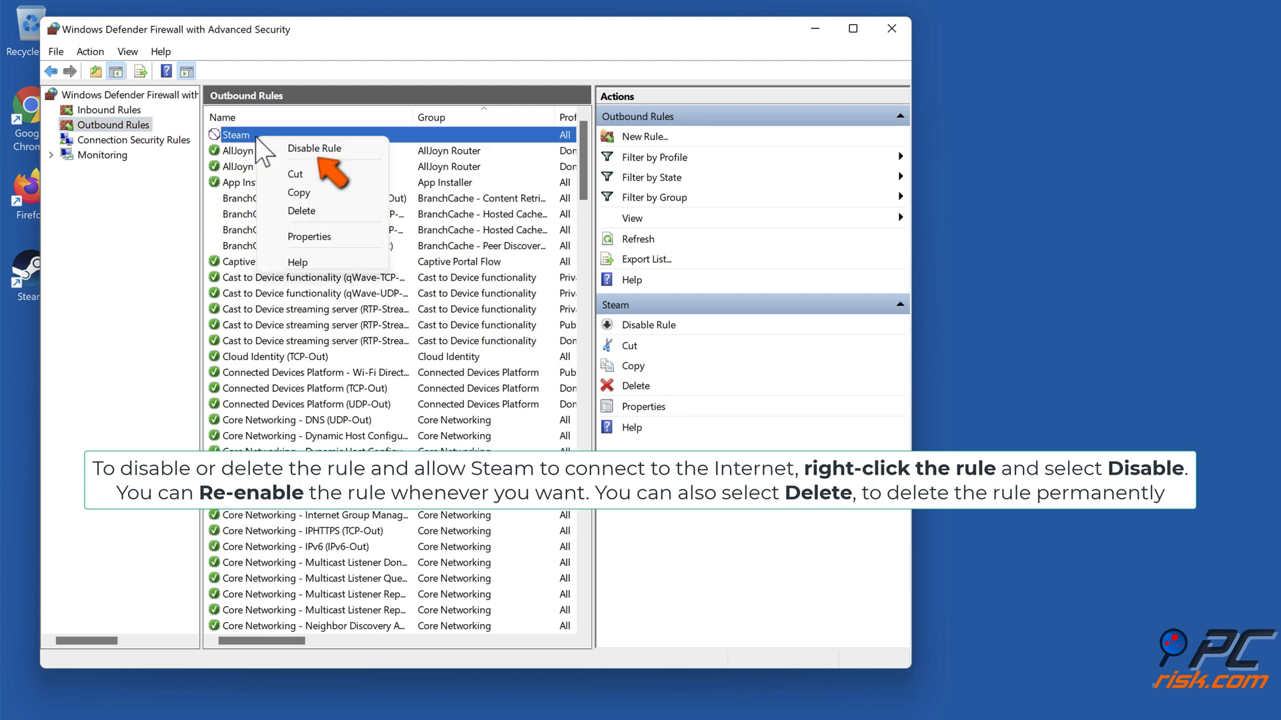
pyautogui.moveTo(307, 169)
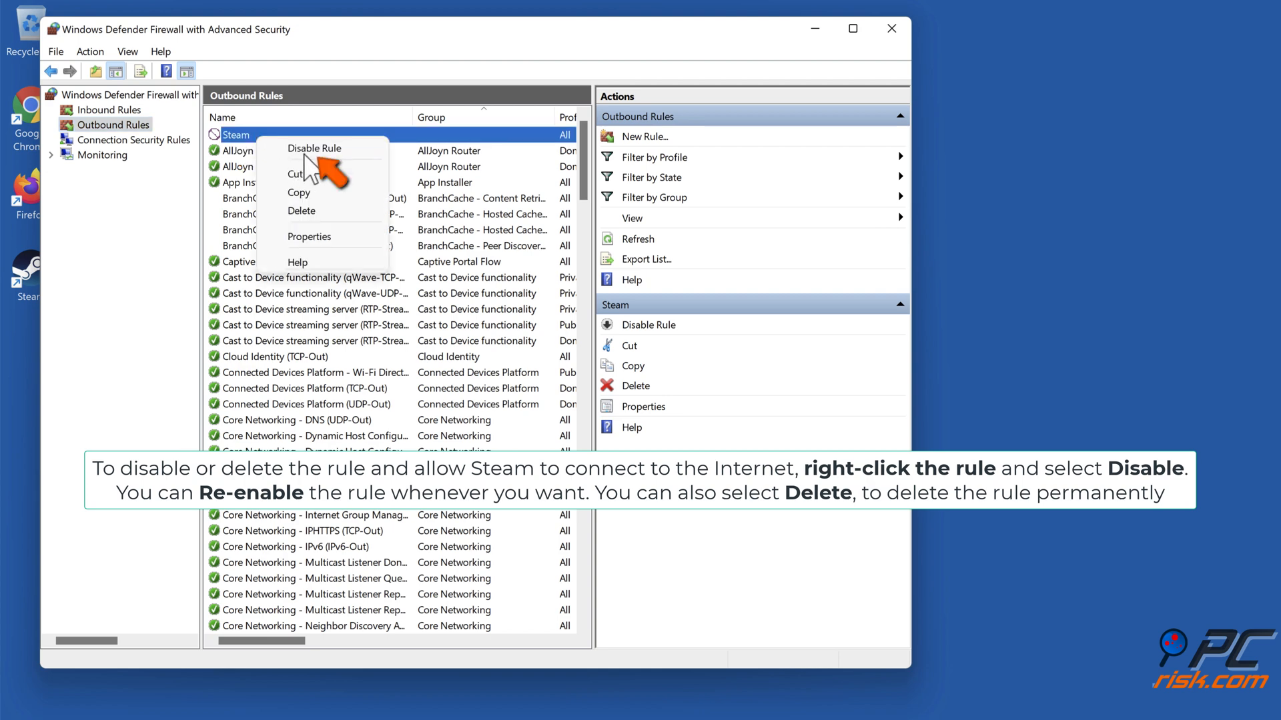
pyautogui.click(314, 148)
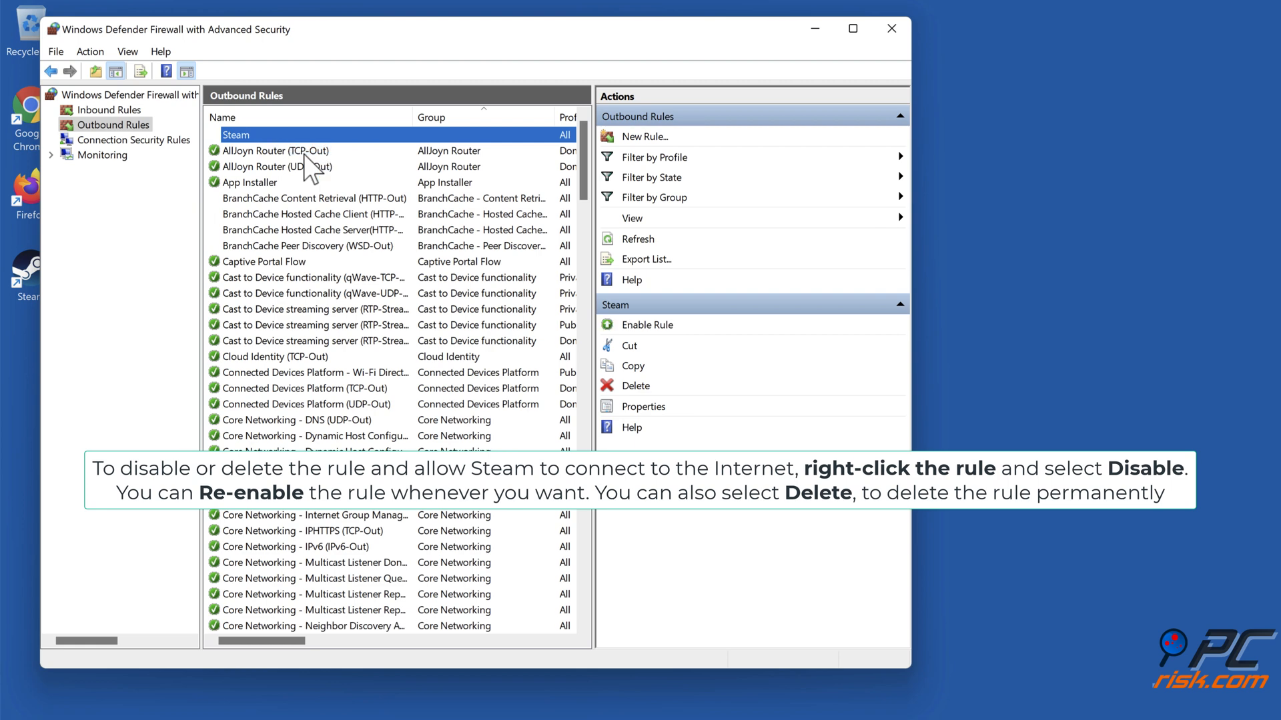
pyautogui.rightClick(238, 135)
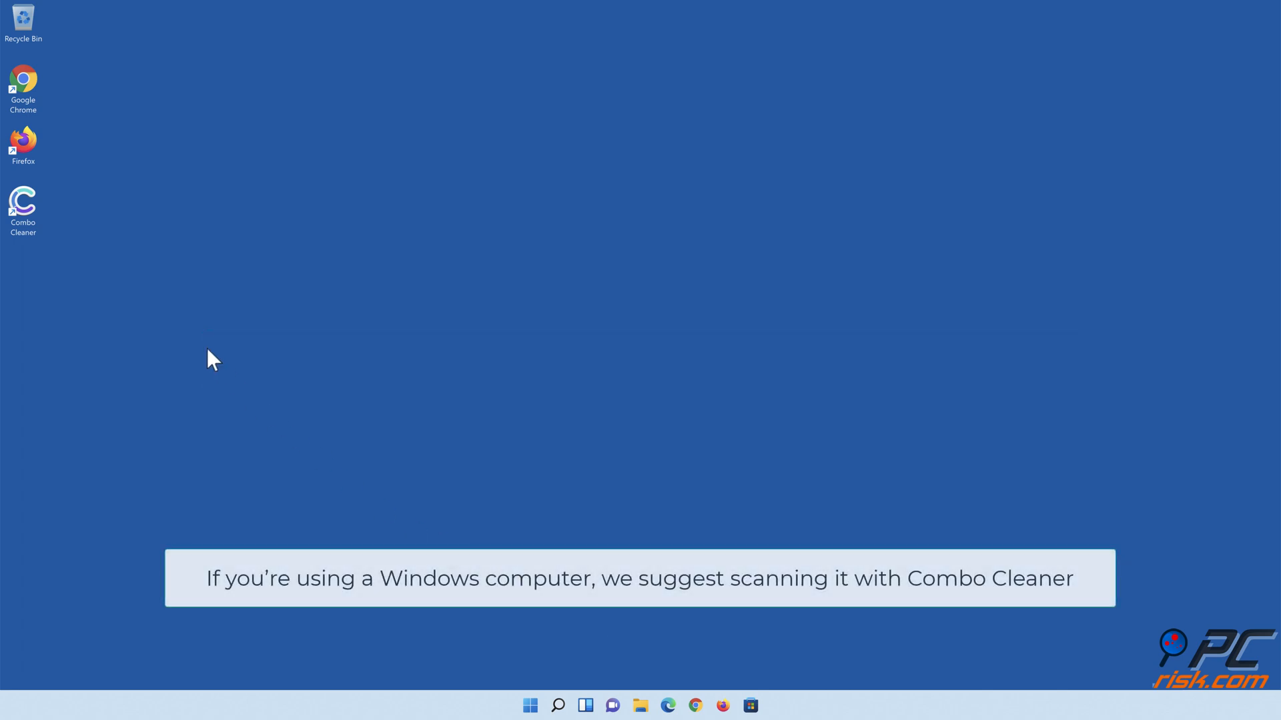
# Launch Combo Cleaner, run a quick scan, move all detected threats to quarantine and finish with Done
pyautogui.doubleClick(22, 202)
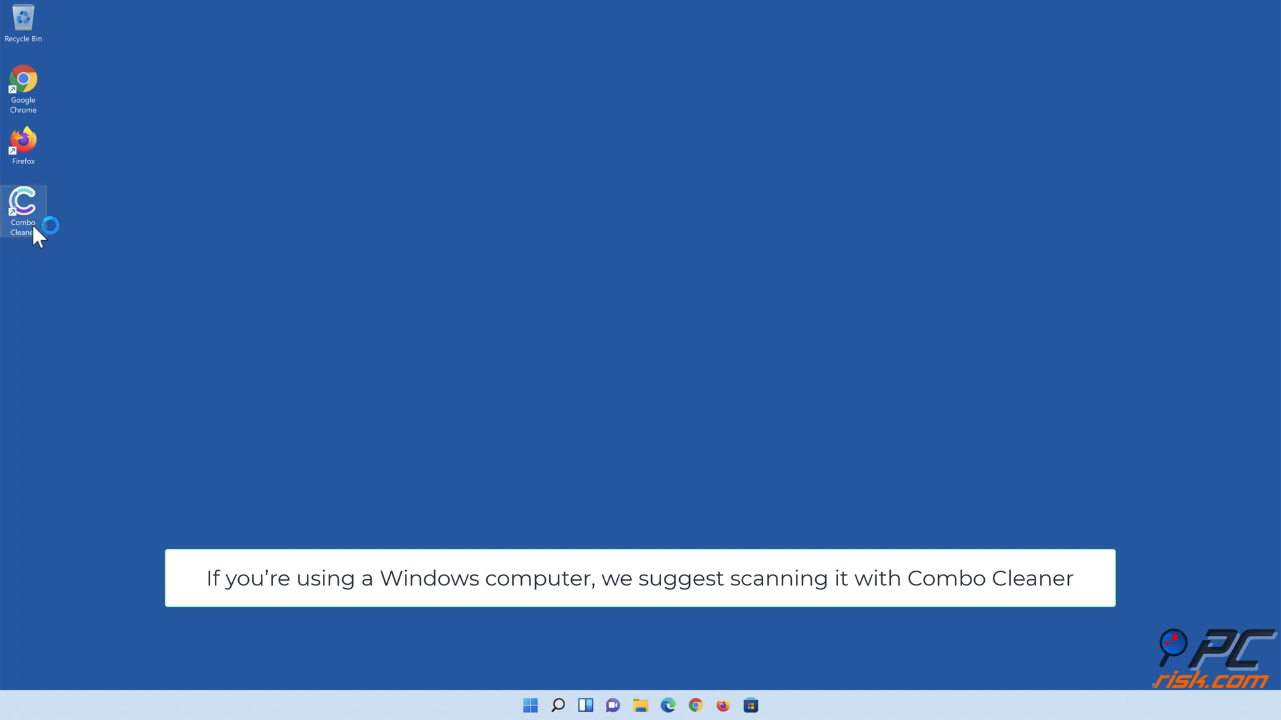
pyautogui.doubleClick(22, 205)
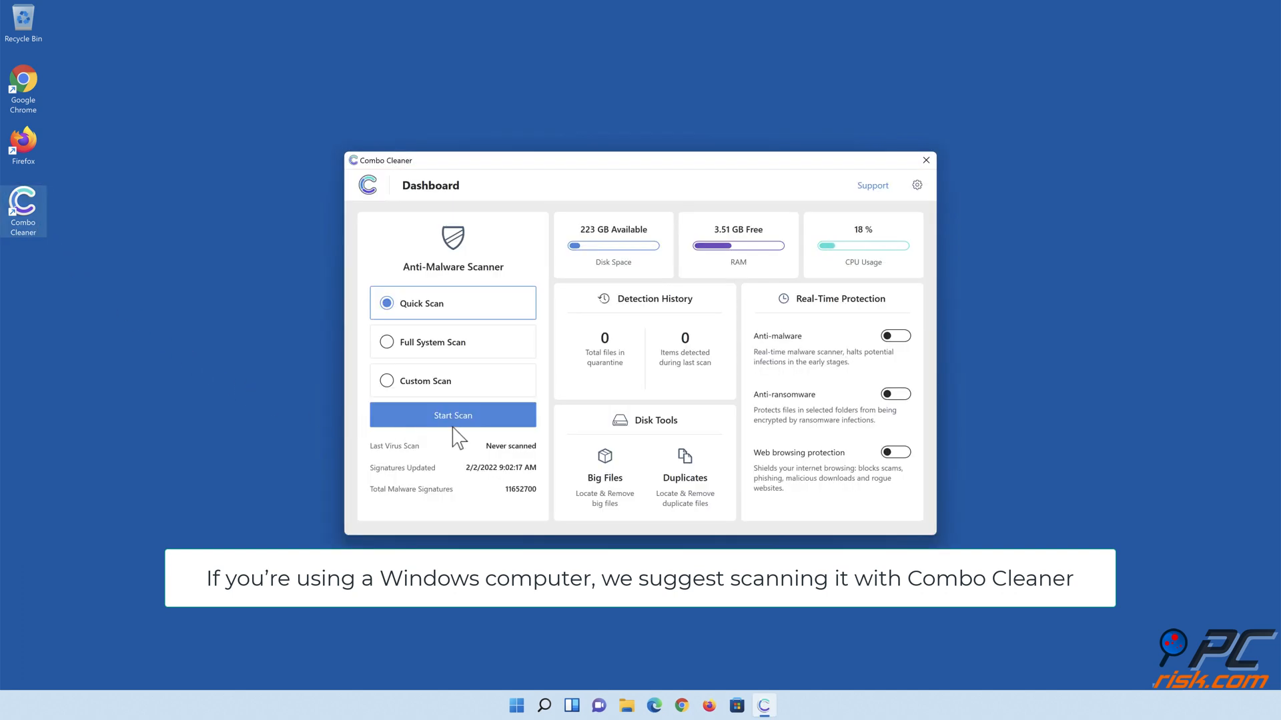
pyautogui.click(452, 415)
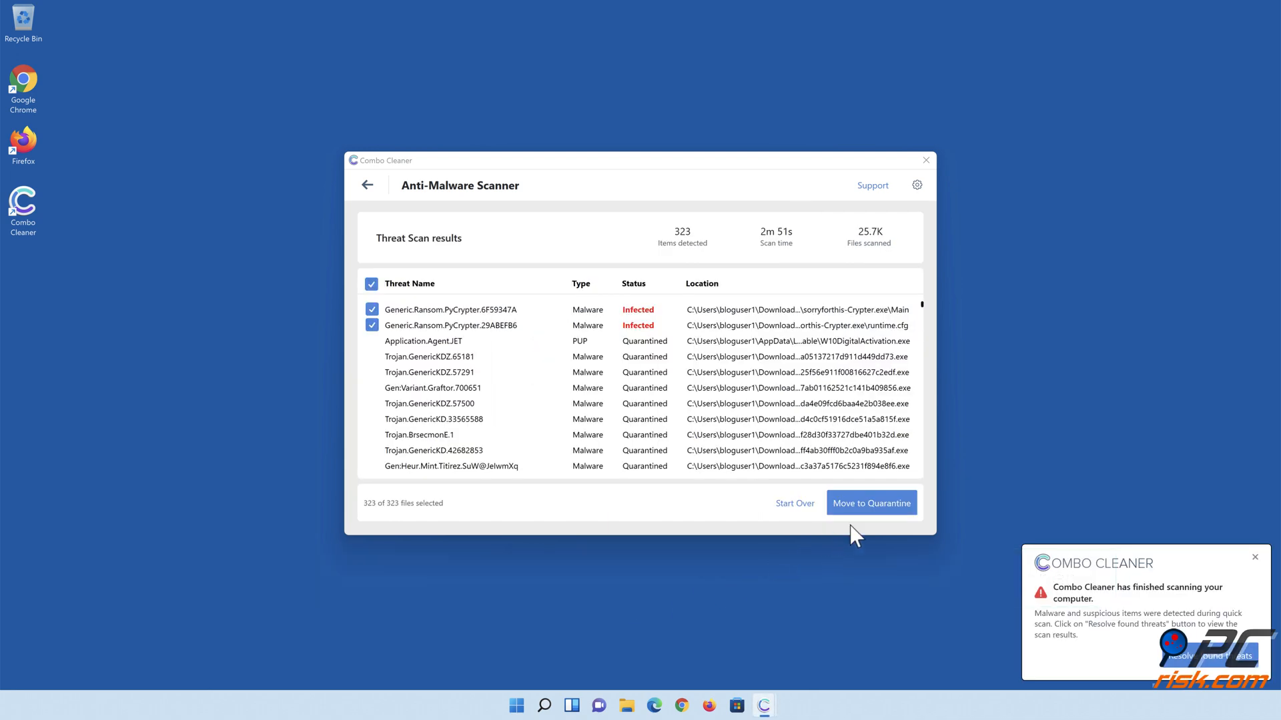
pyautogui.click(871, 503)
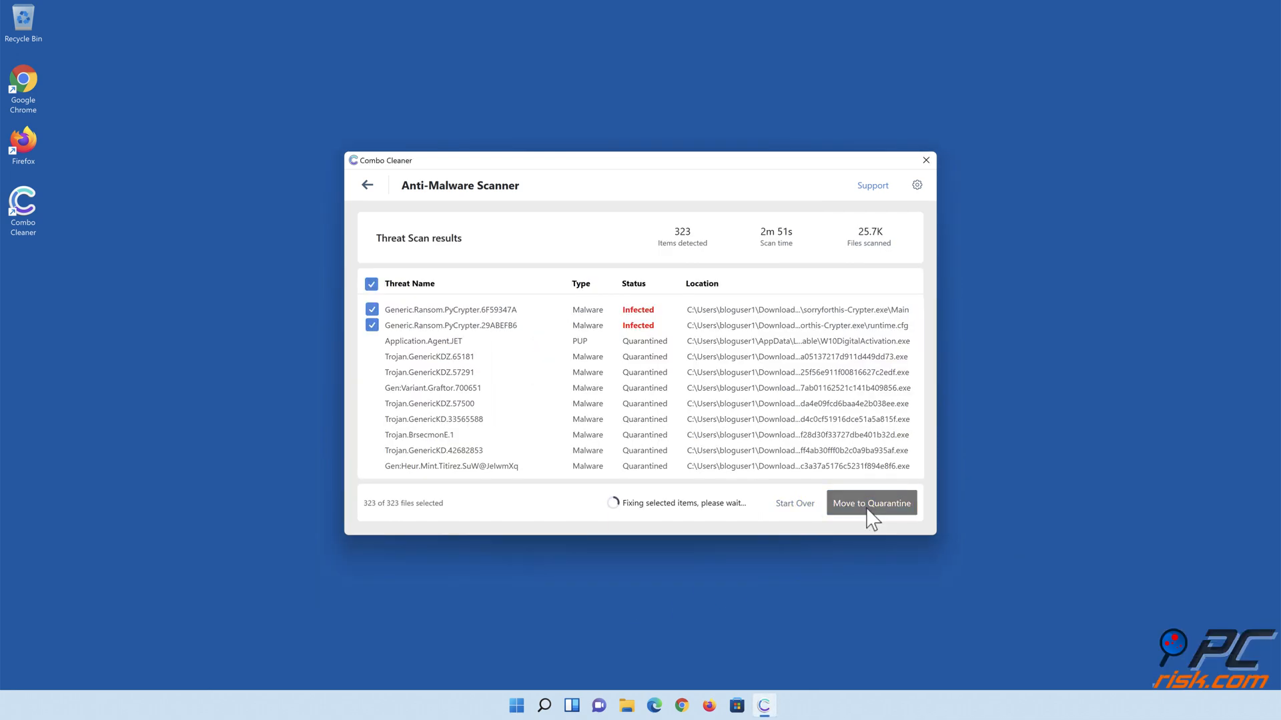
pyautogui.click(871, 503)
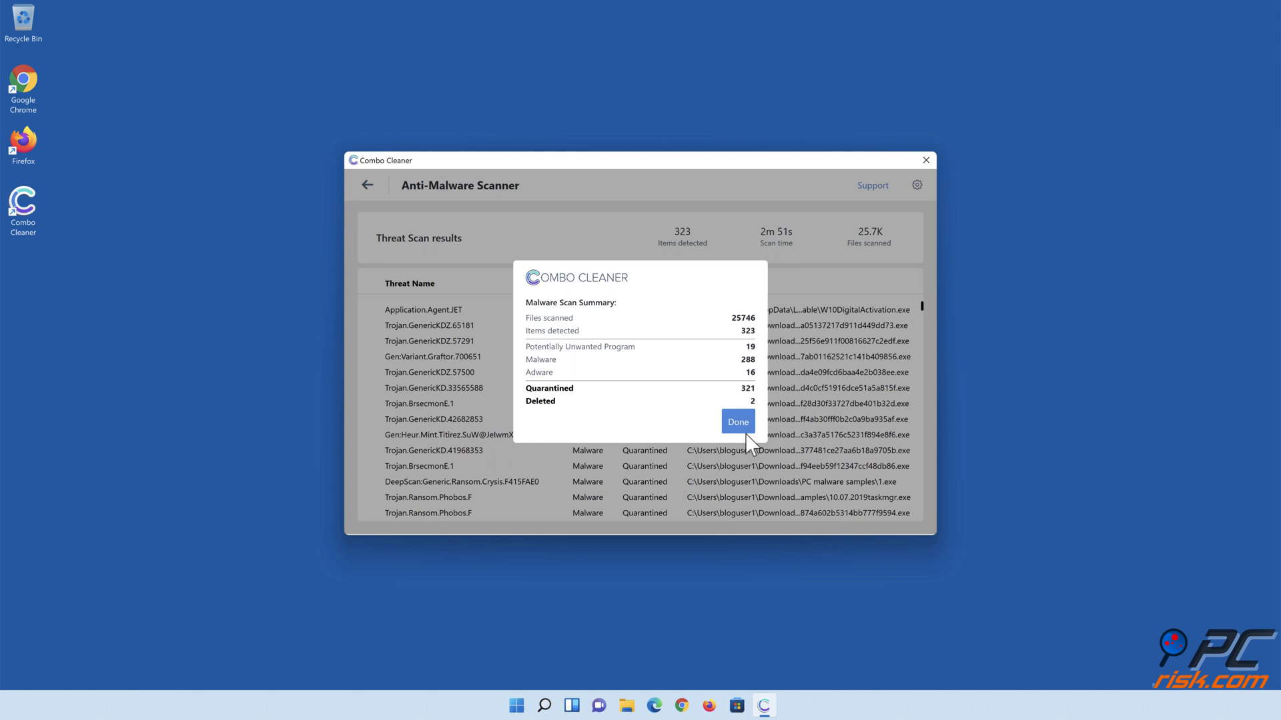
pyautogui.click(736, 422)
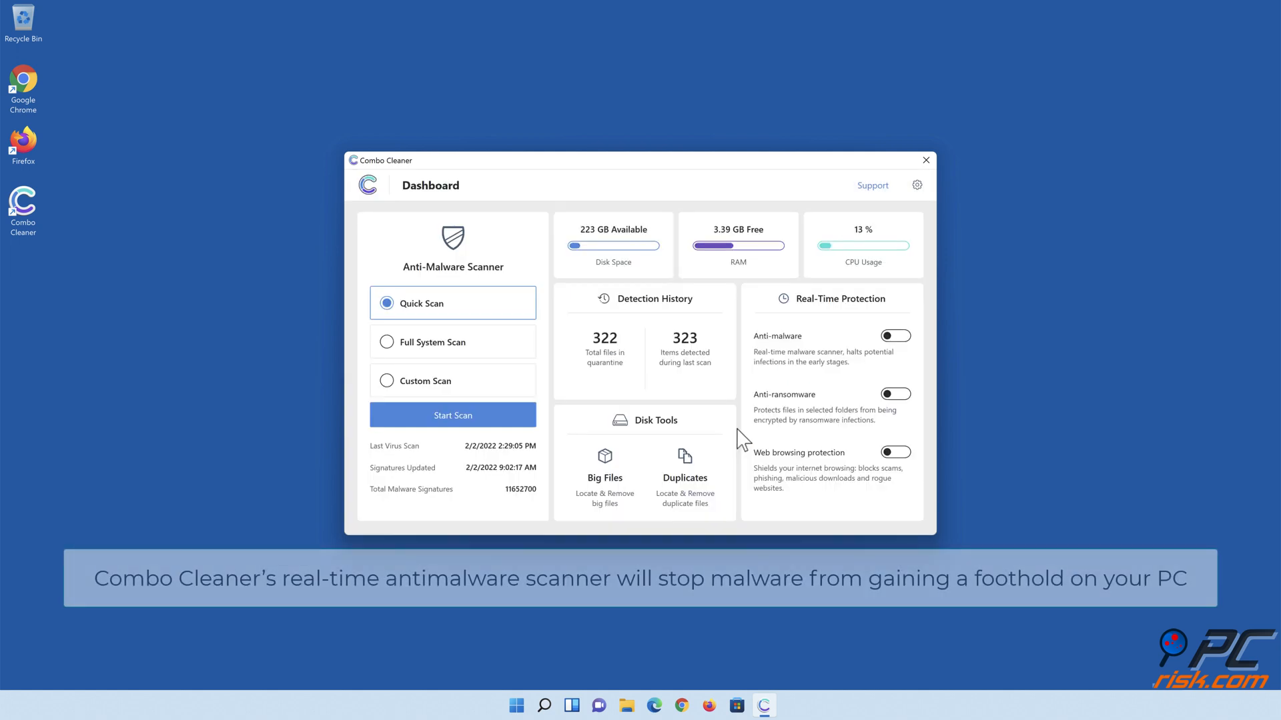
pyautogui.moveTo(895, 336)
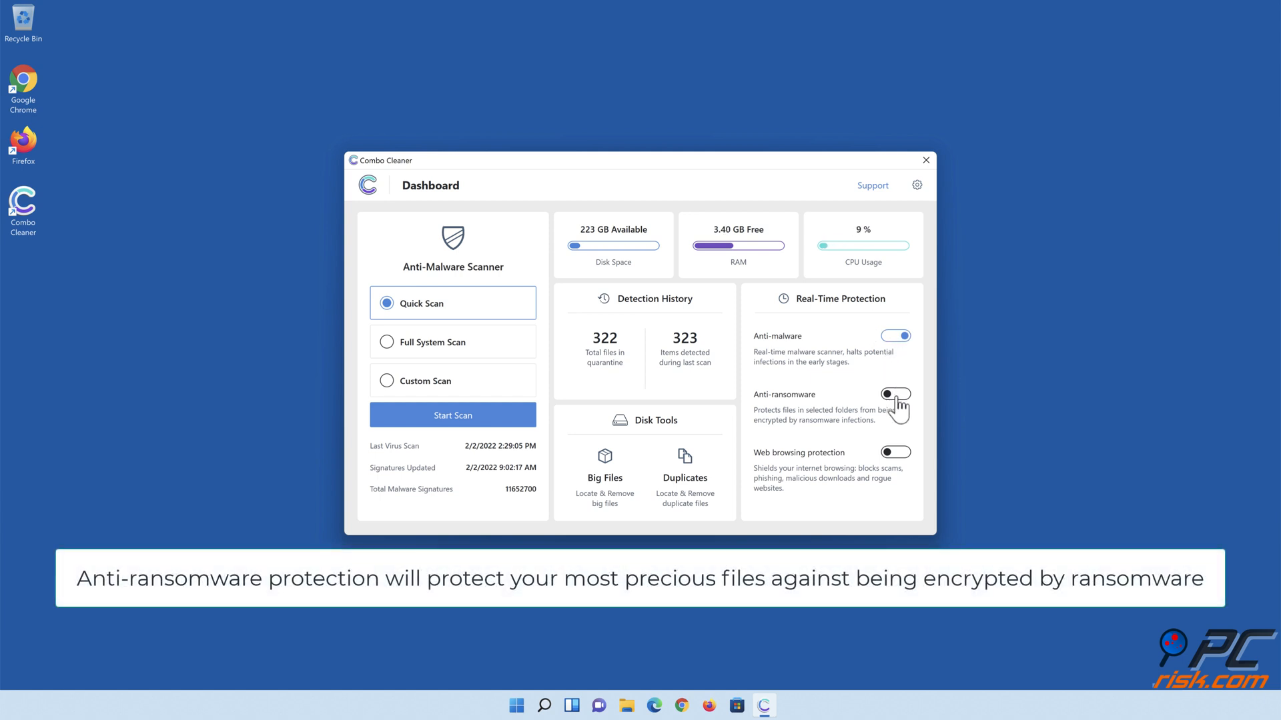
# Enable anti-ransomware protection with Libraries > Documents as a protected folder, then close Combo Cleaner
pyautogui.click(895, 393)
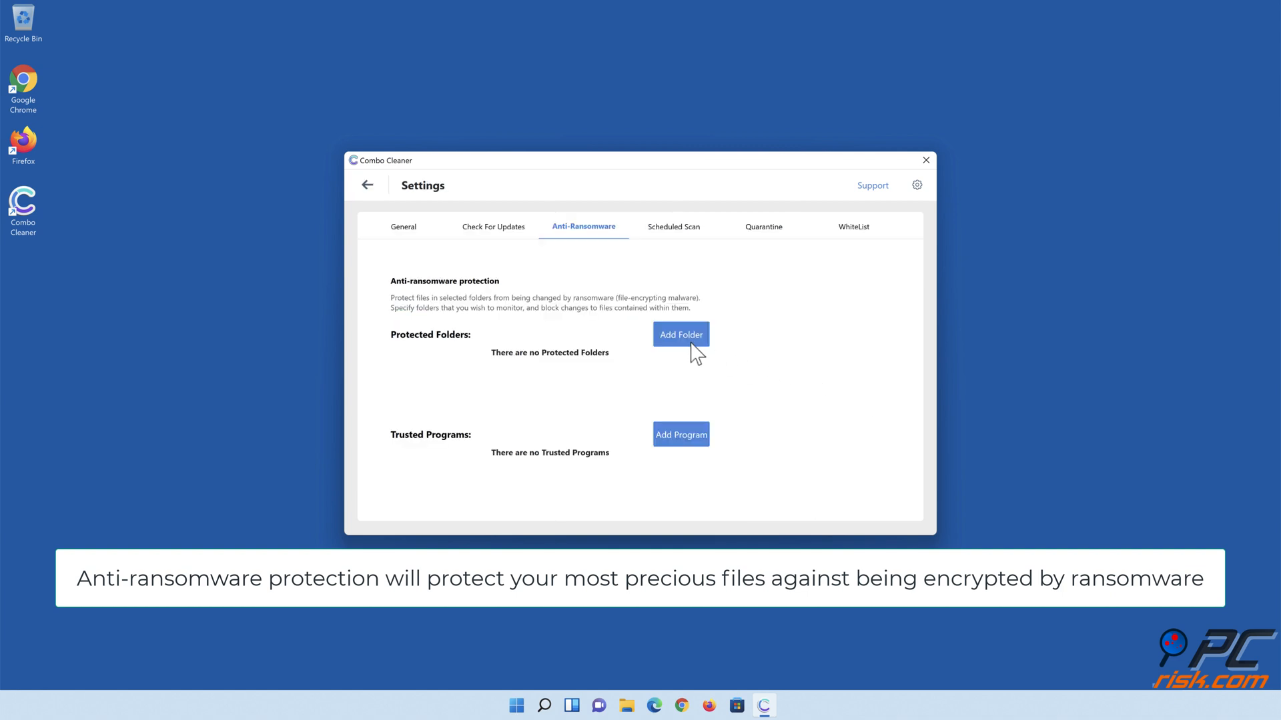
pyautogui.click(680, 333)
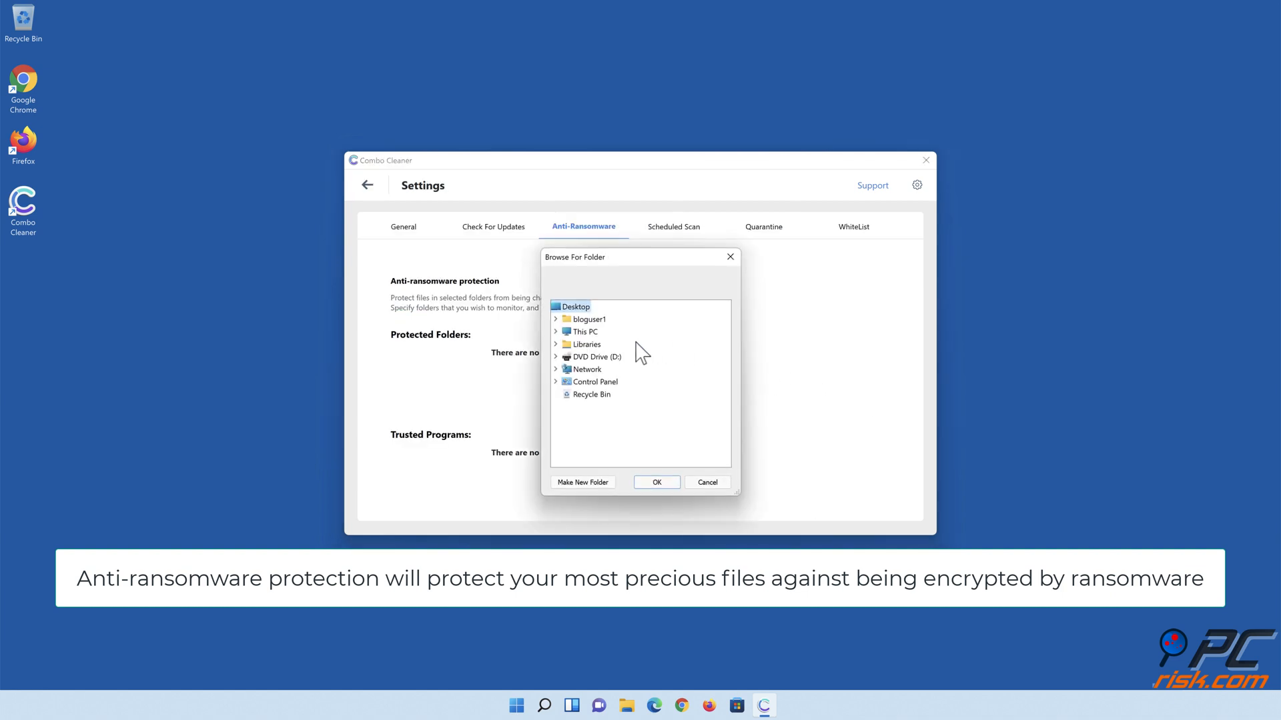
pyautogui.click(556, 344)
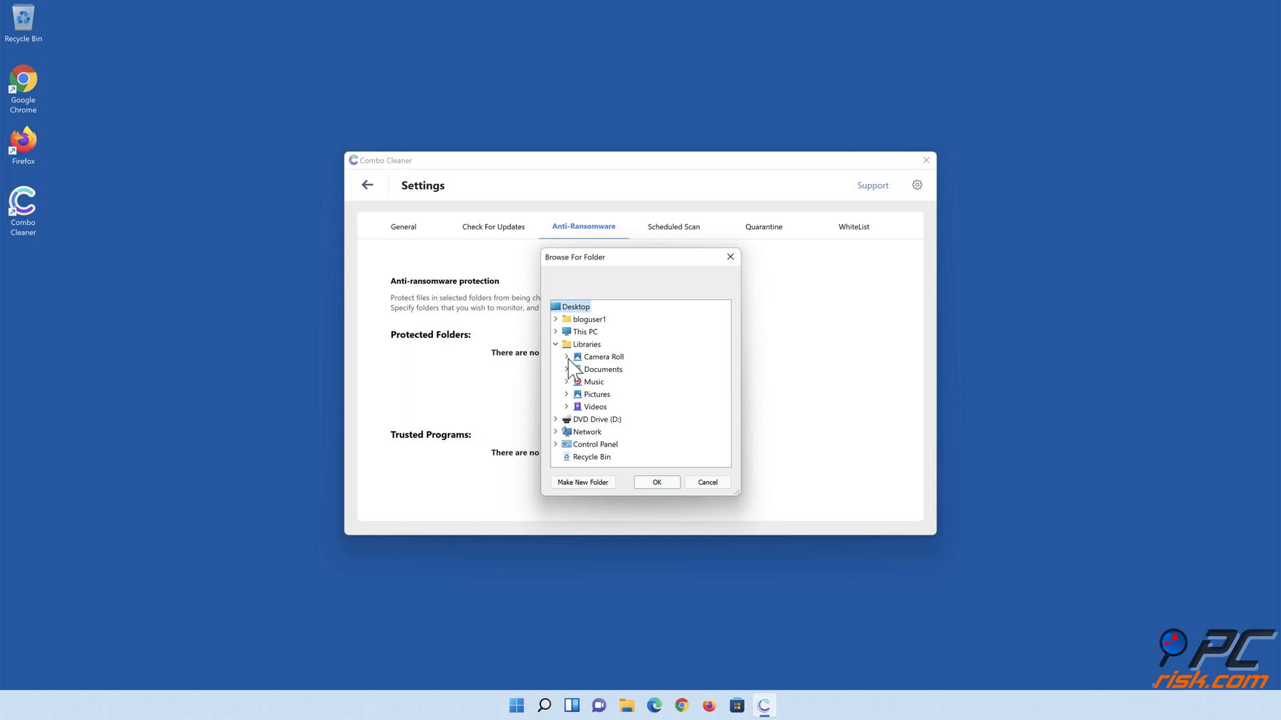
pyautogui.click(567, 369)
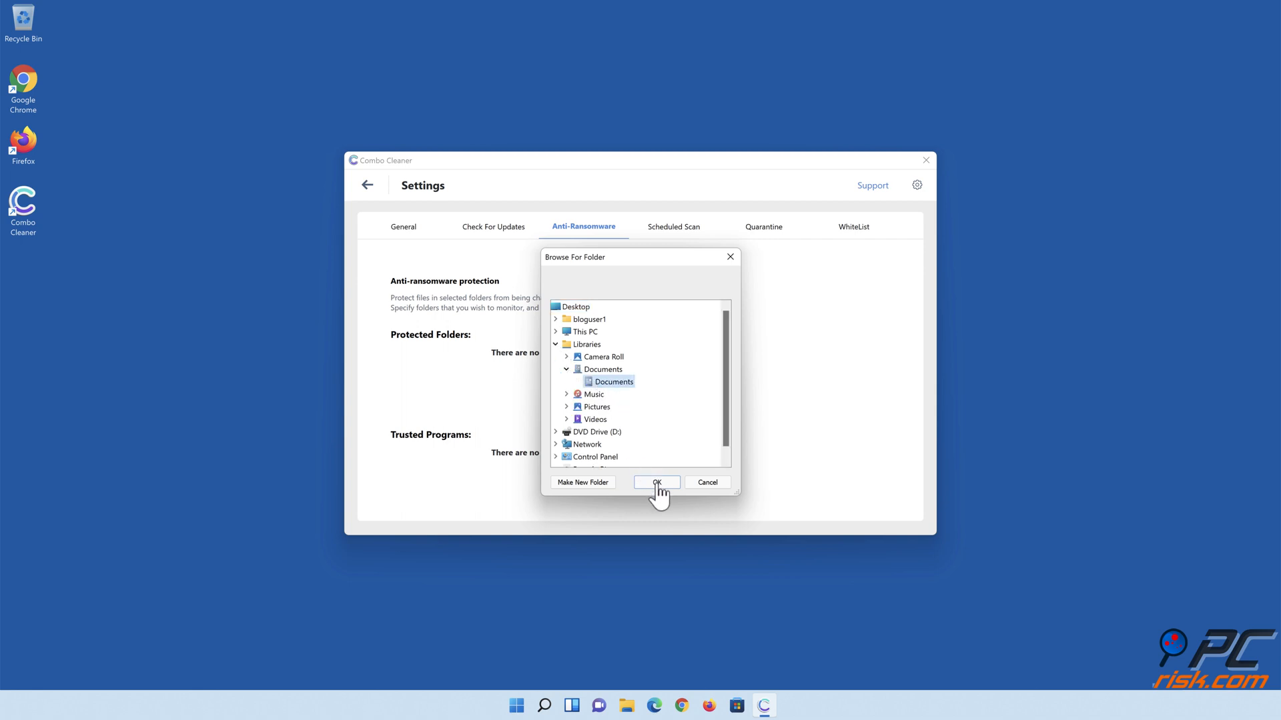
pyautogui.click(656, 481)
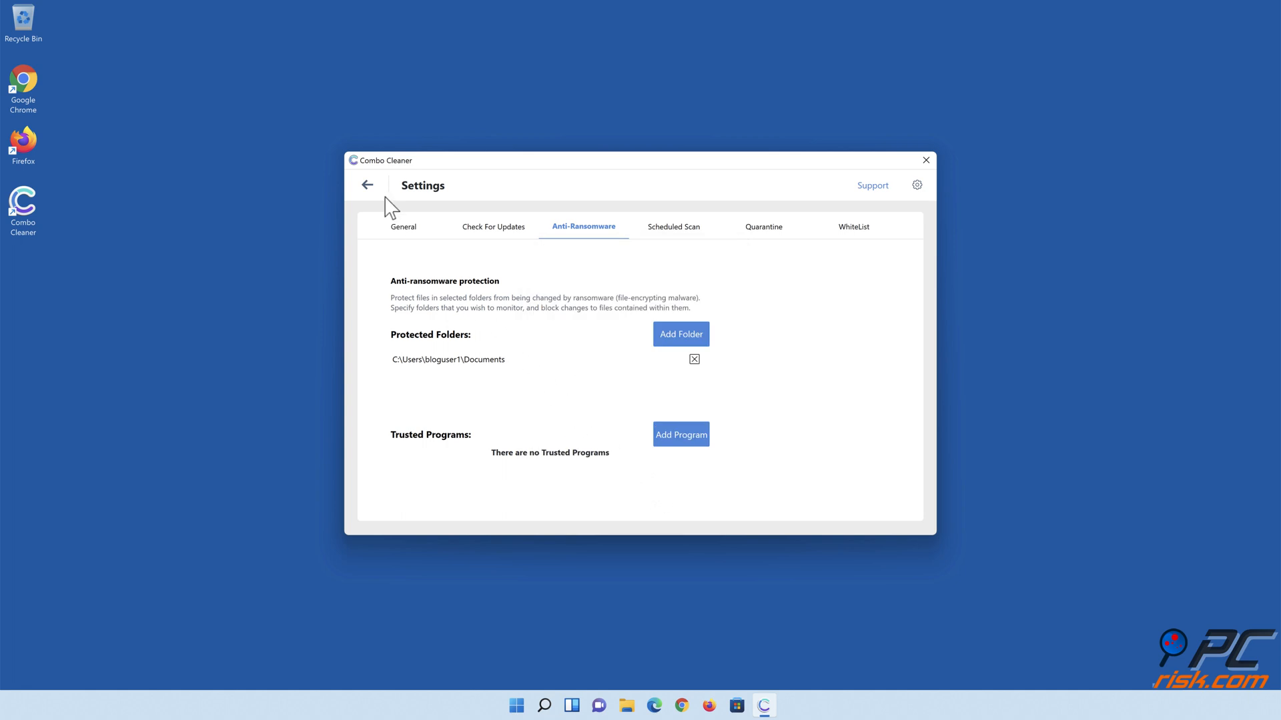
pyautogui.click(367, 185)
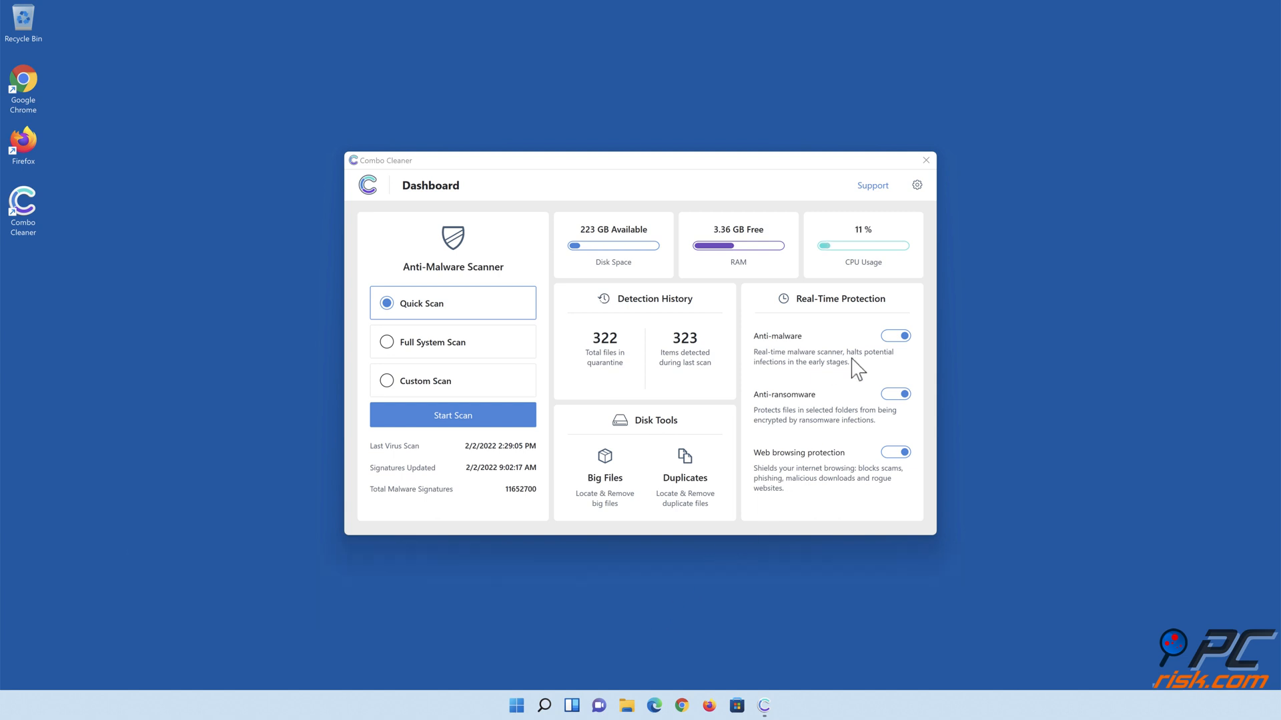
pyautogui.click(926, 160)
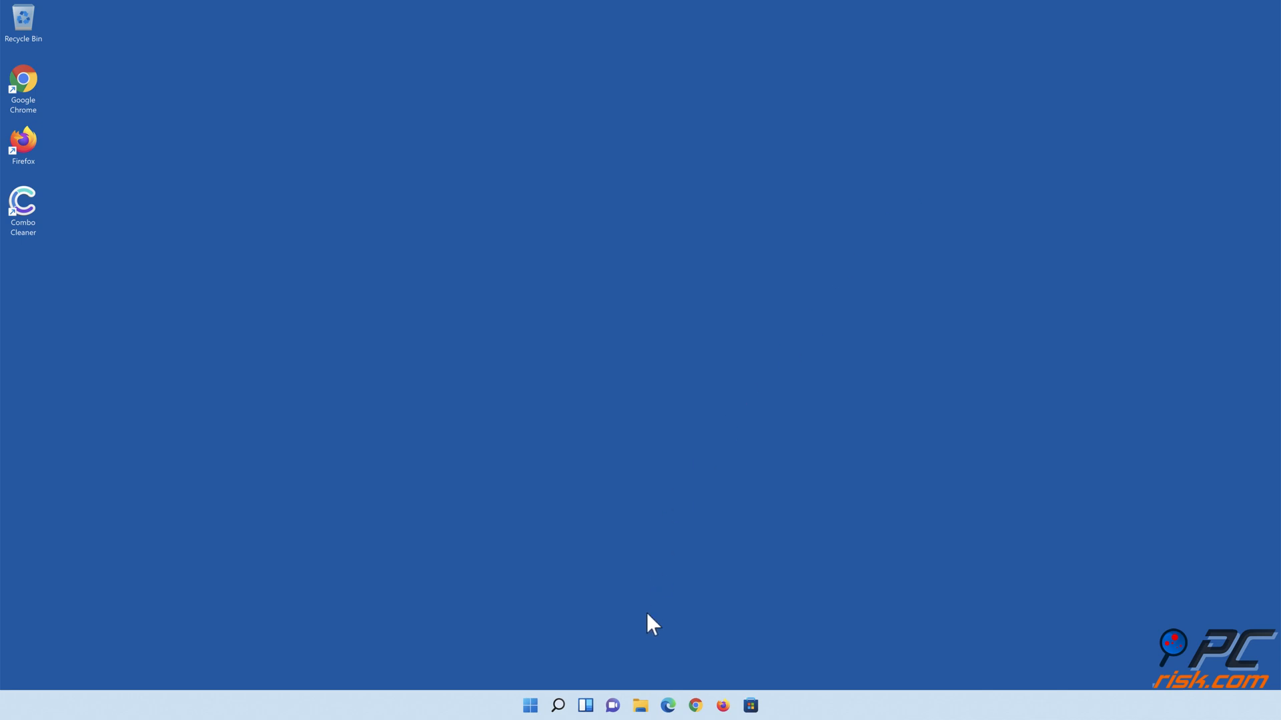